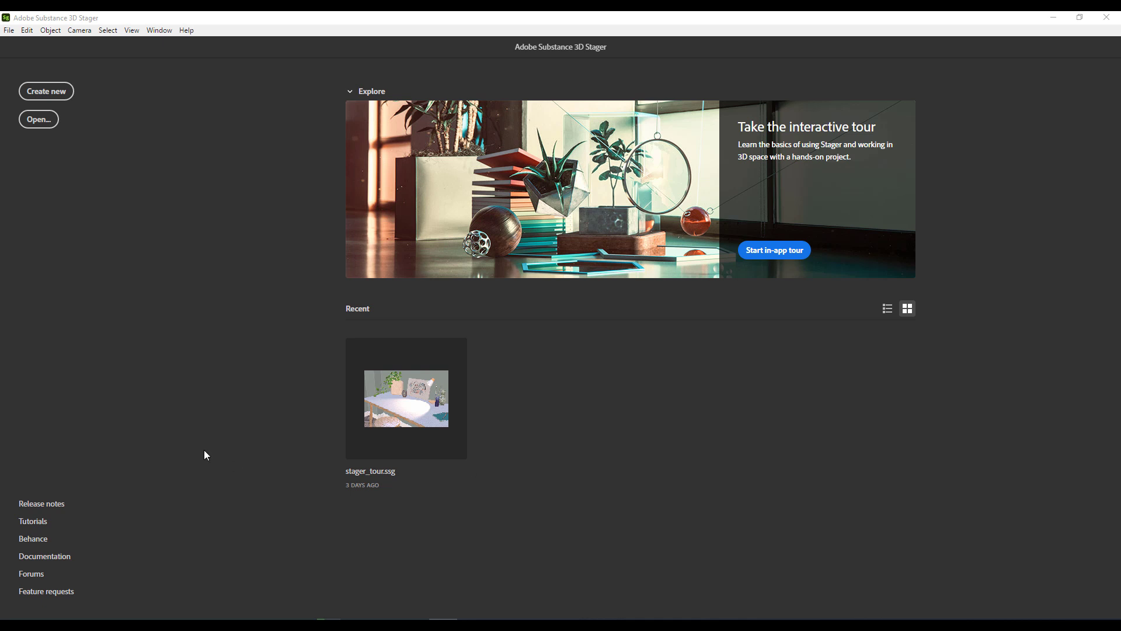
mouse_move(177, 175)
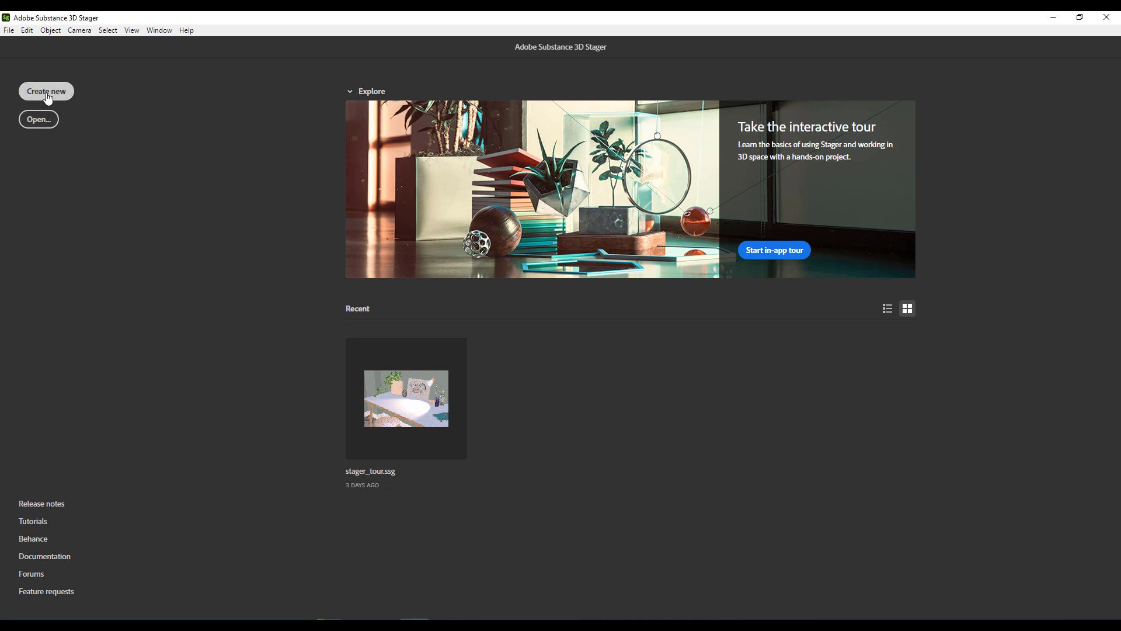
- Create a new blank Untitled scene from the home screen
left_click(46, 91)
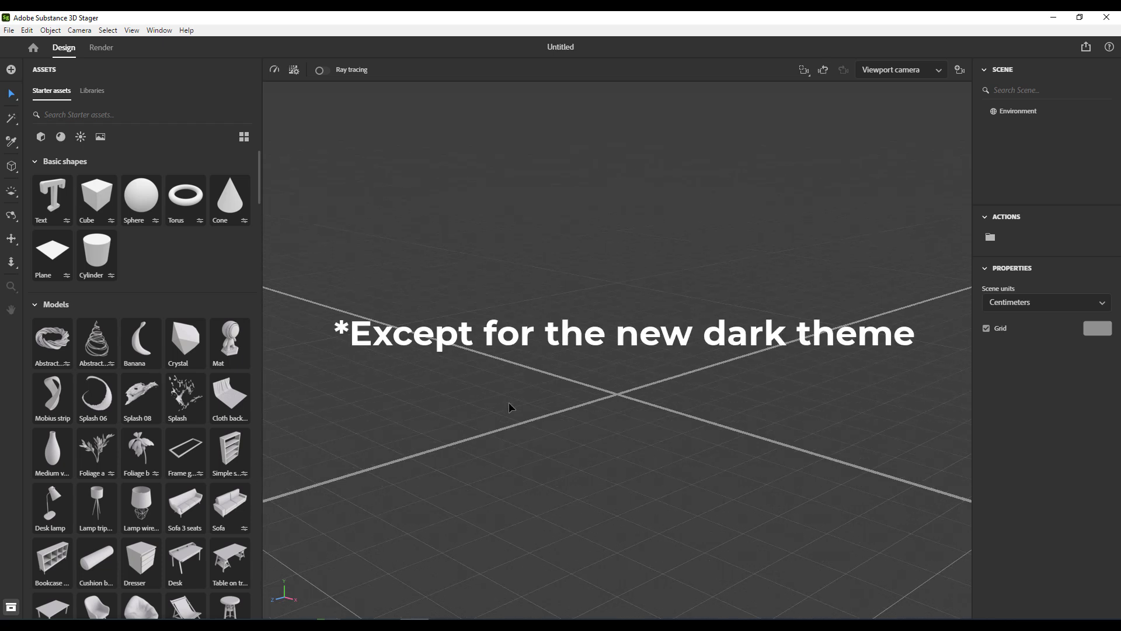
mouse_move(108, 219)
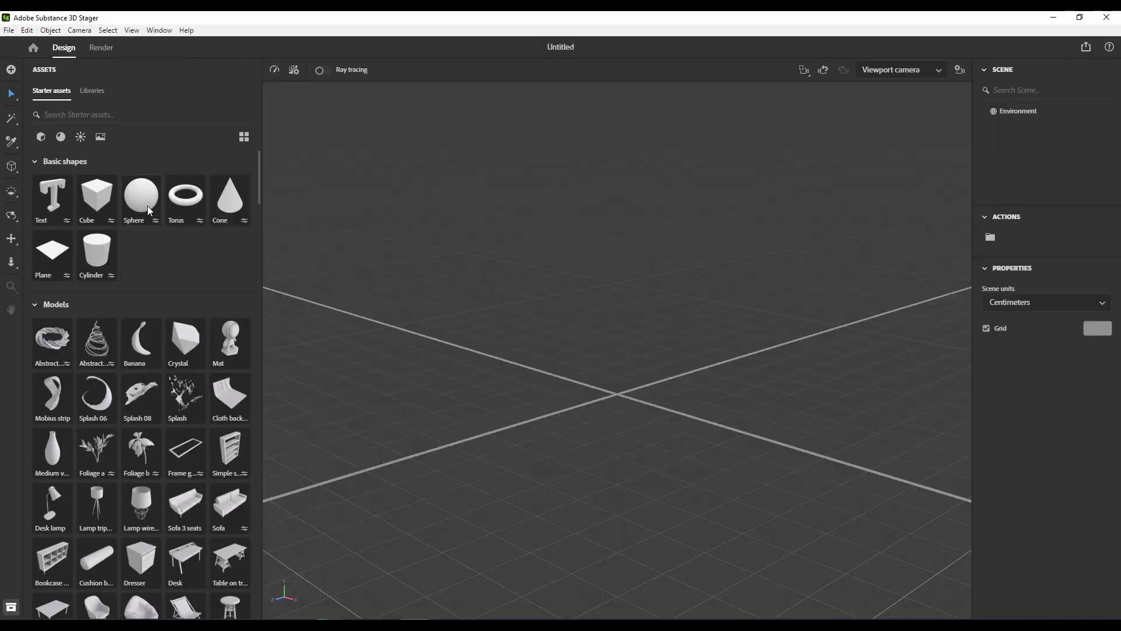
scroll("down", 3)
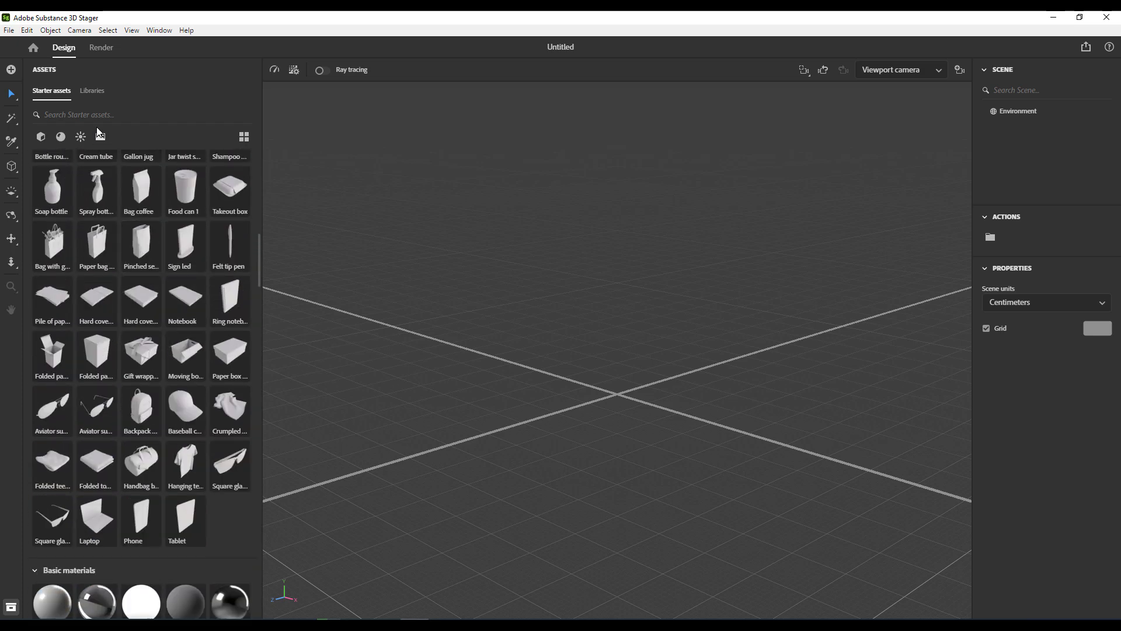
left_click(61, 135)
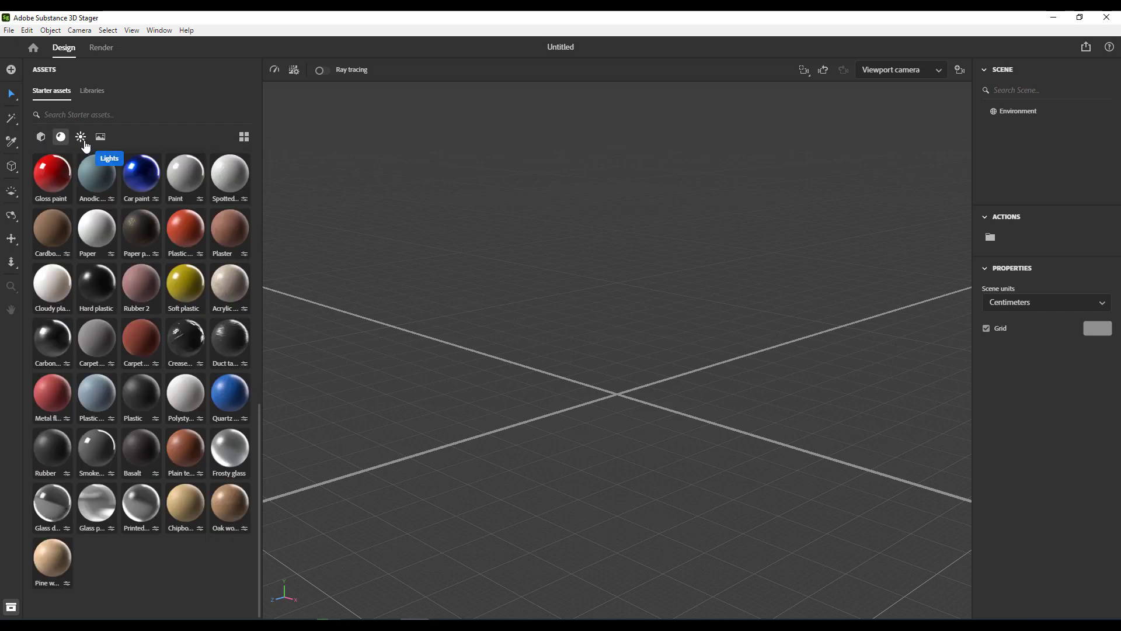
left_click(101, 136)
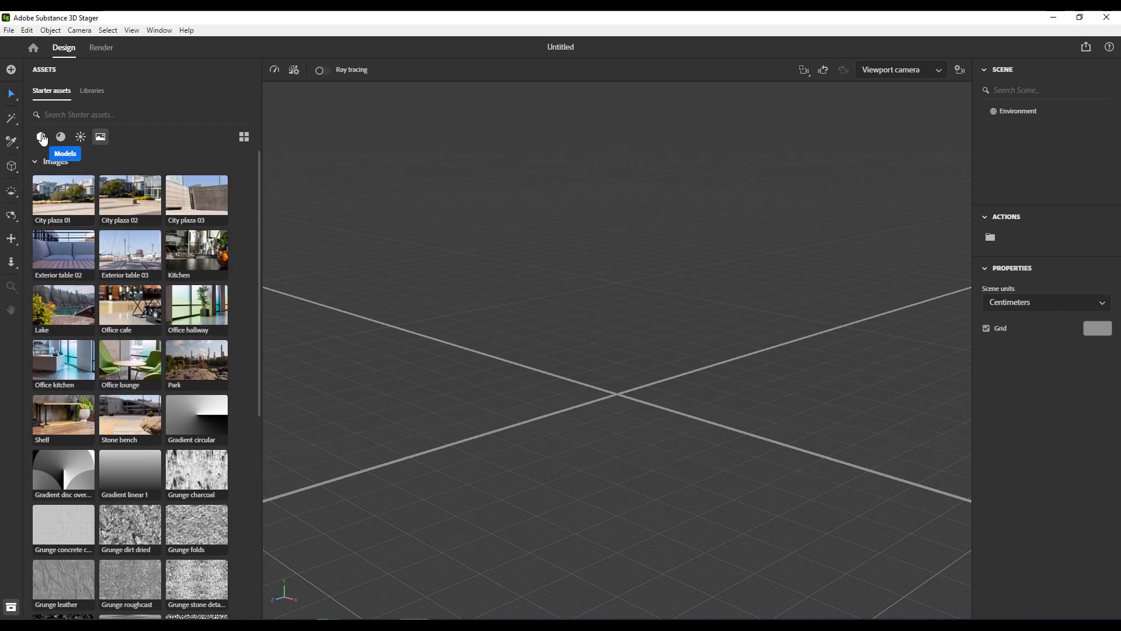
left_click(41, 137)
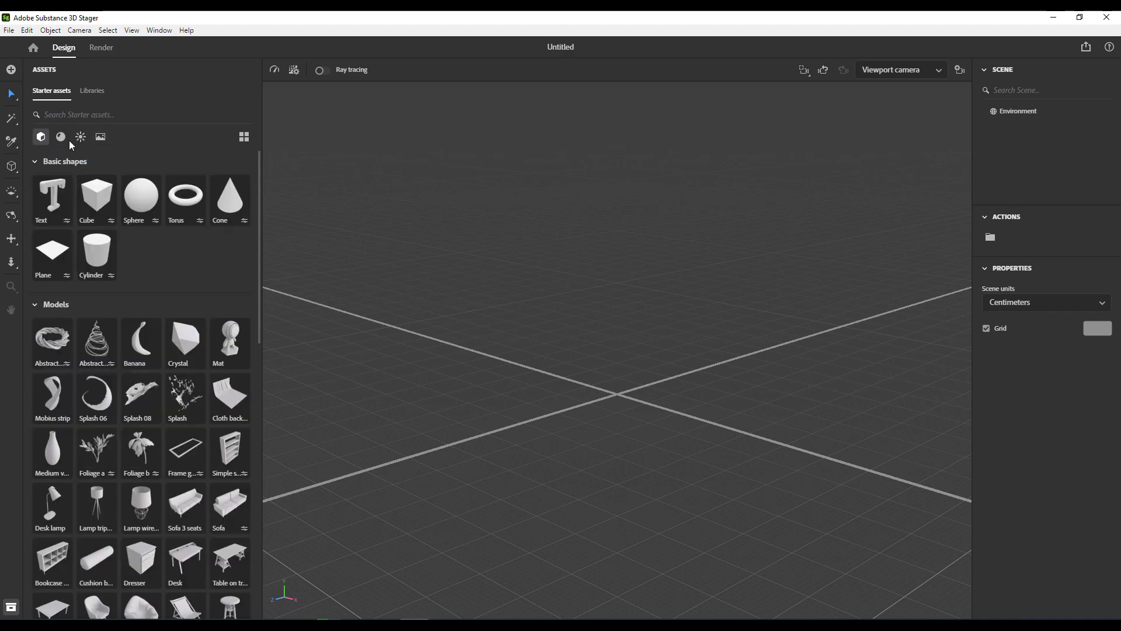
left_click(79, 137)
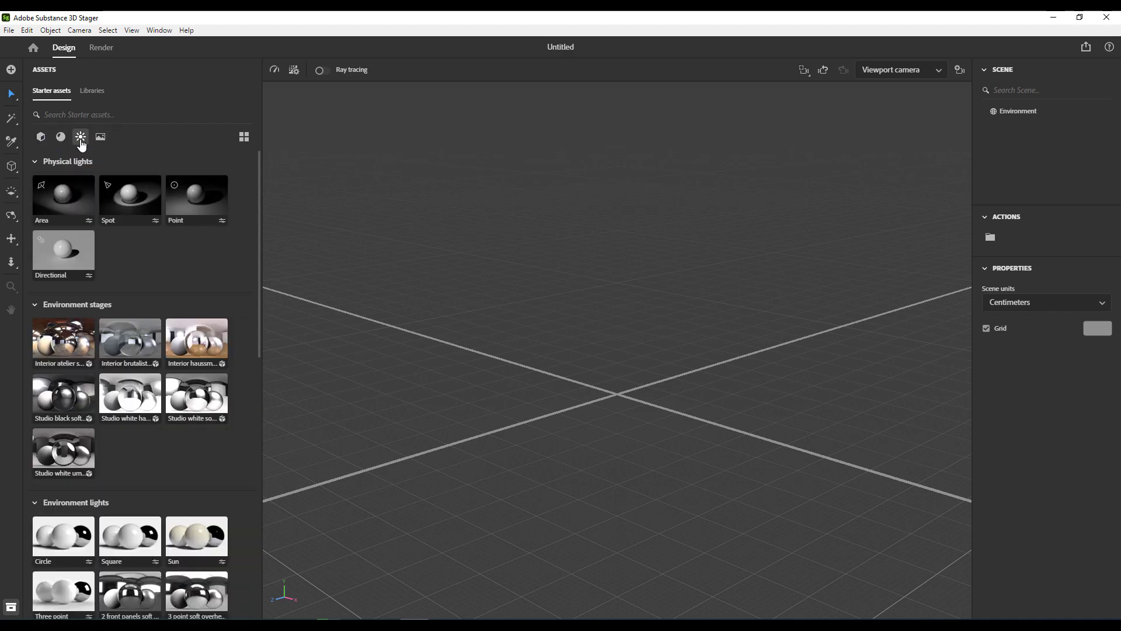
left_click(100, 137)
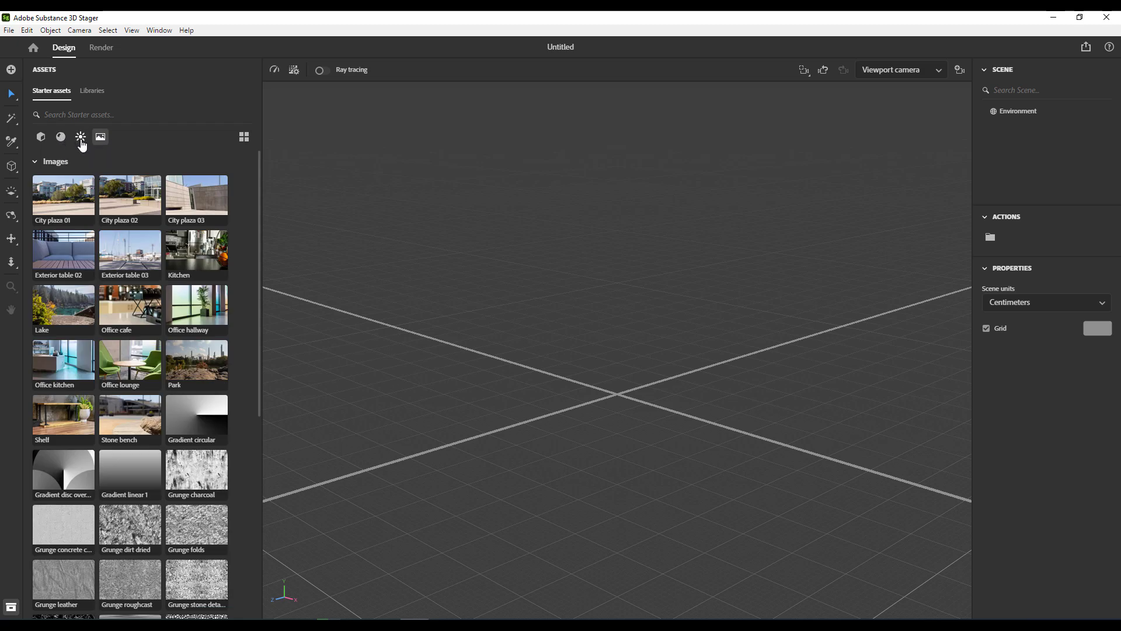
mouse_move(81, 136)
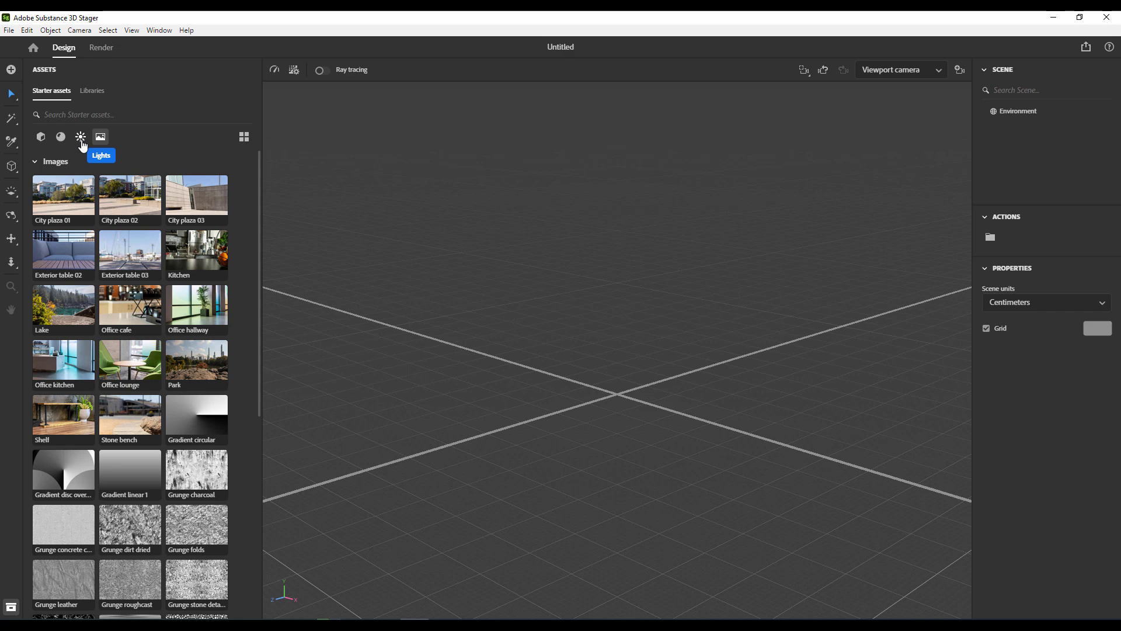
left_click(39, 137)
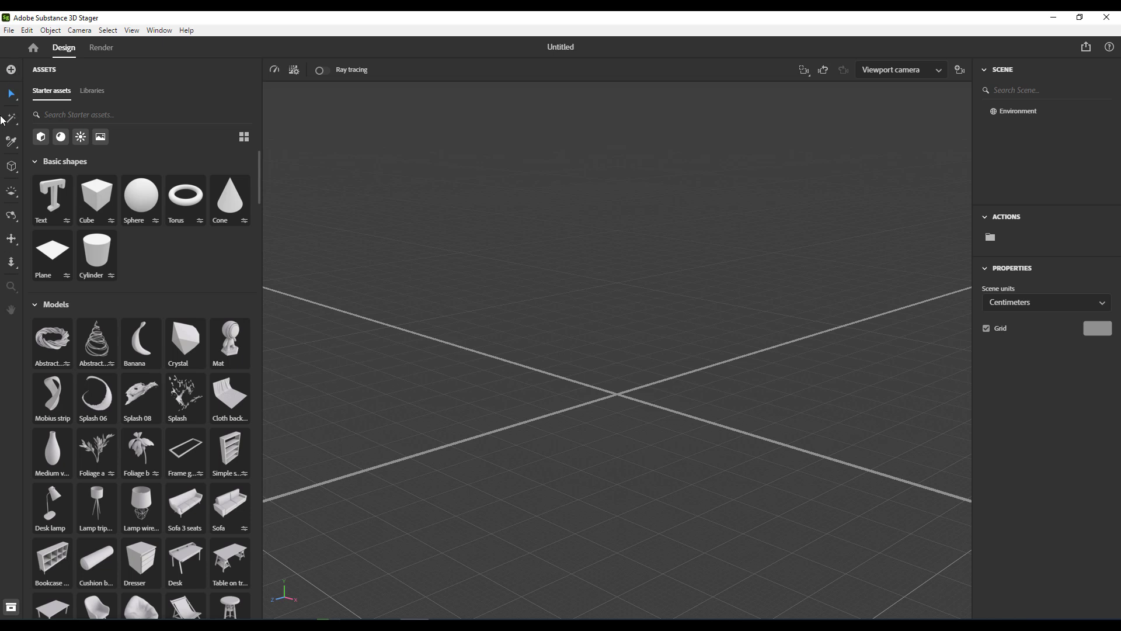
mouse_move(999, 173)
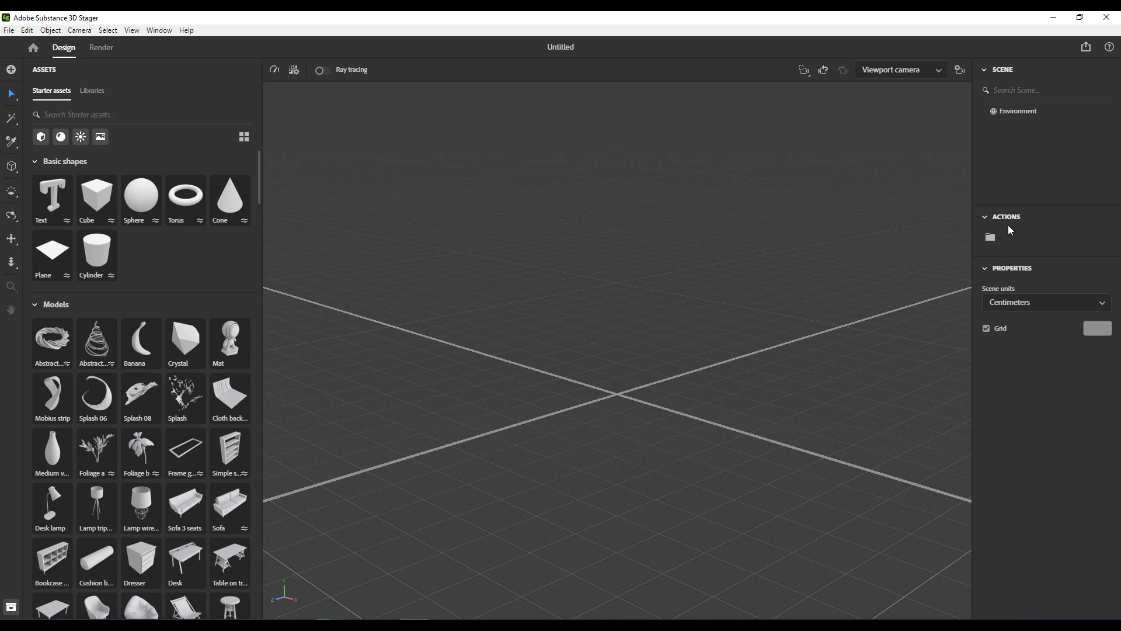
mouse_move(17, 381)
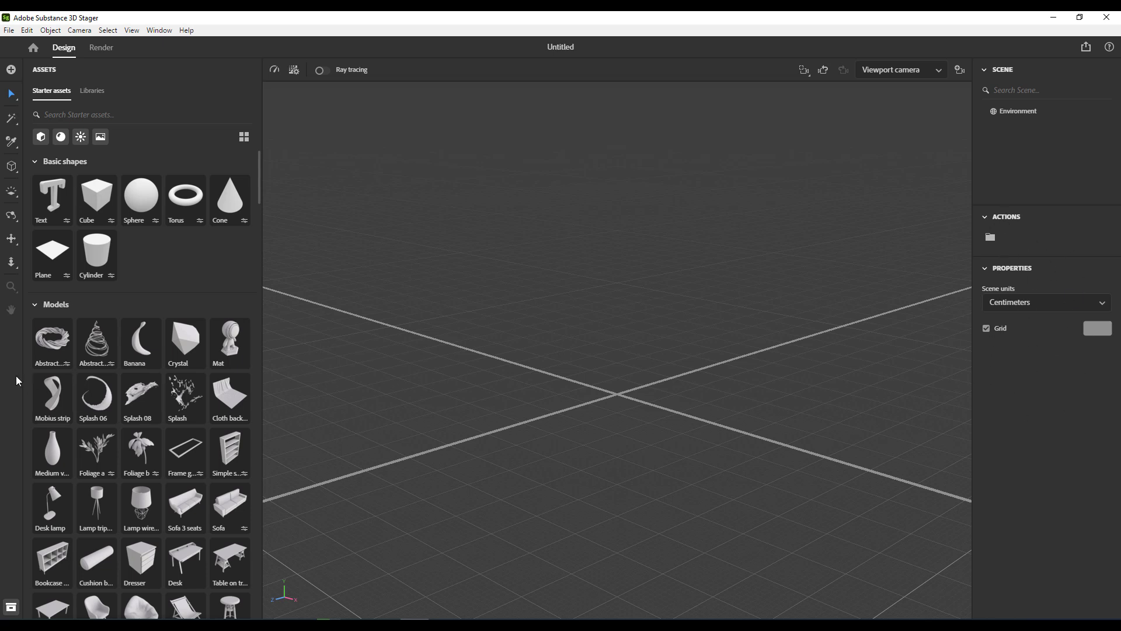
mouse_move(185, 321)
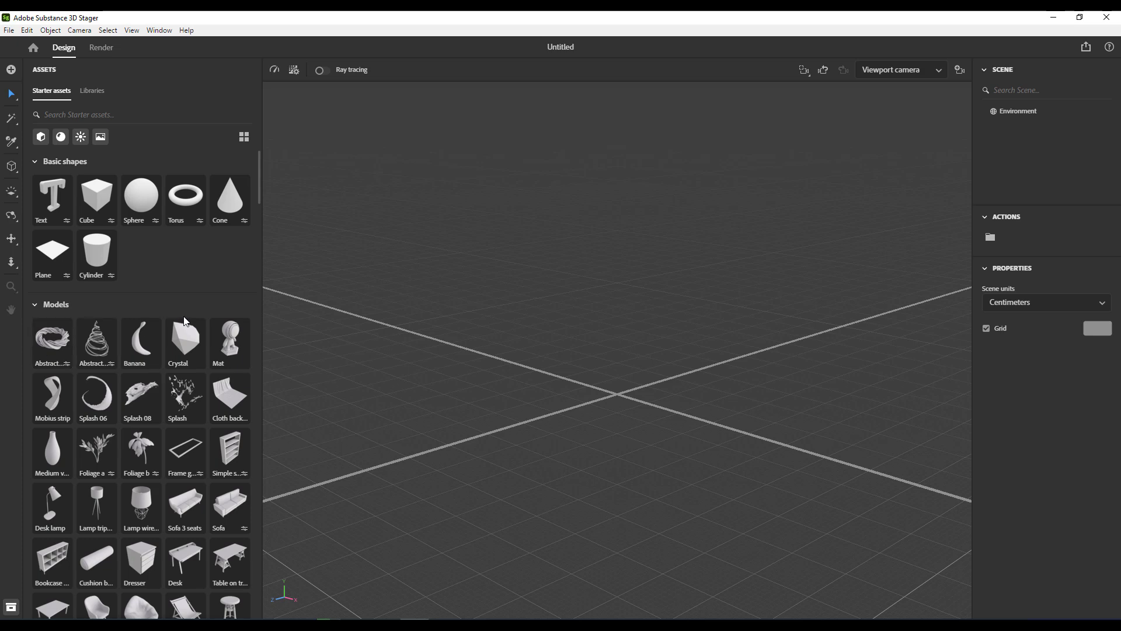
scroll("down", 3)
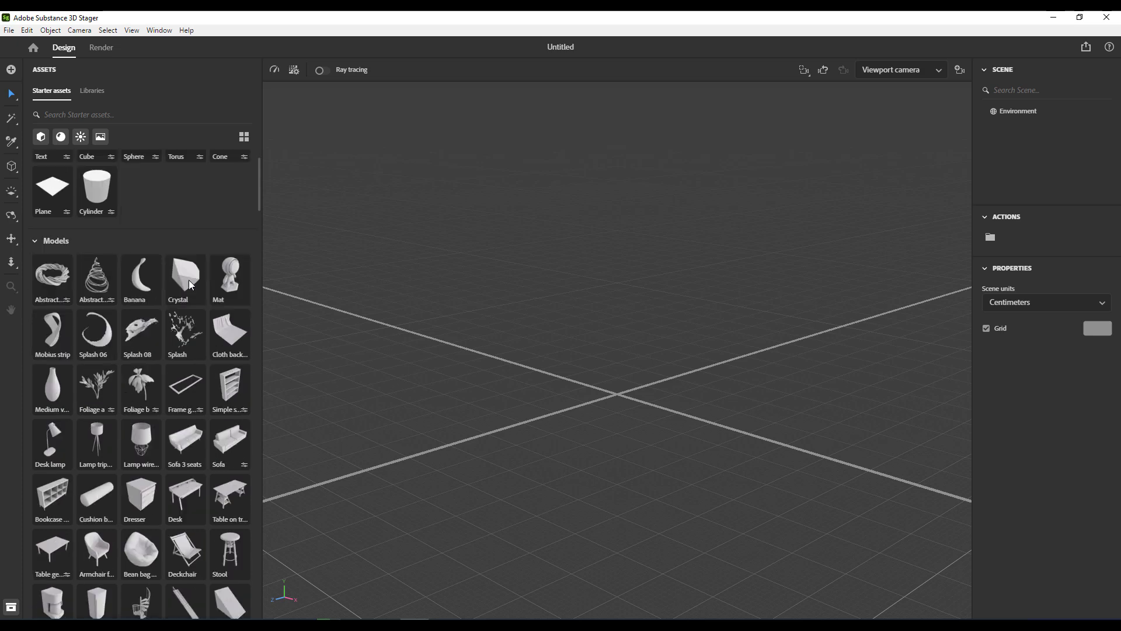
scroll("down", 3)
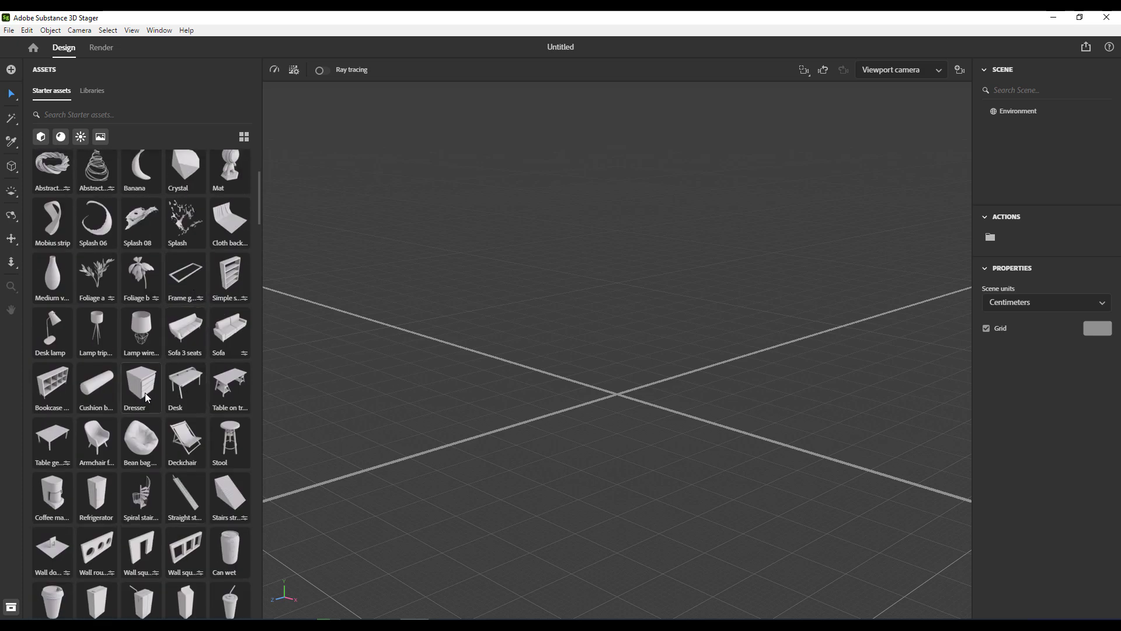
- Drag the Dresser model from Starter assets into the viewport
left_click_drag(140, 386, 615, 432)
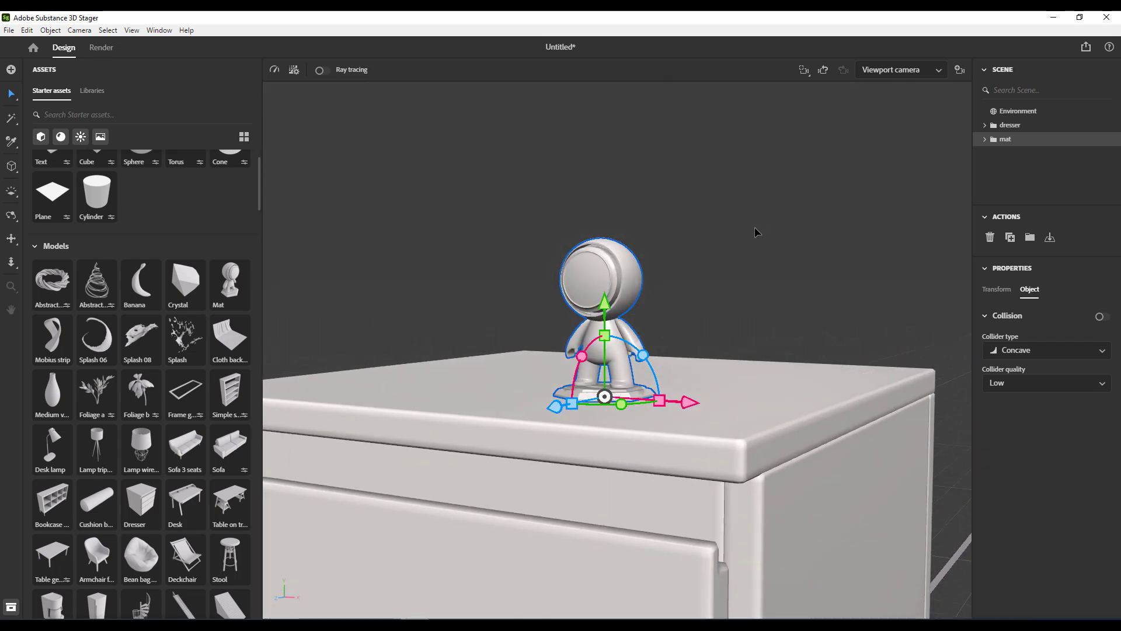
mouse_move(717, 321)
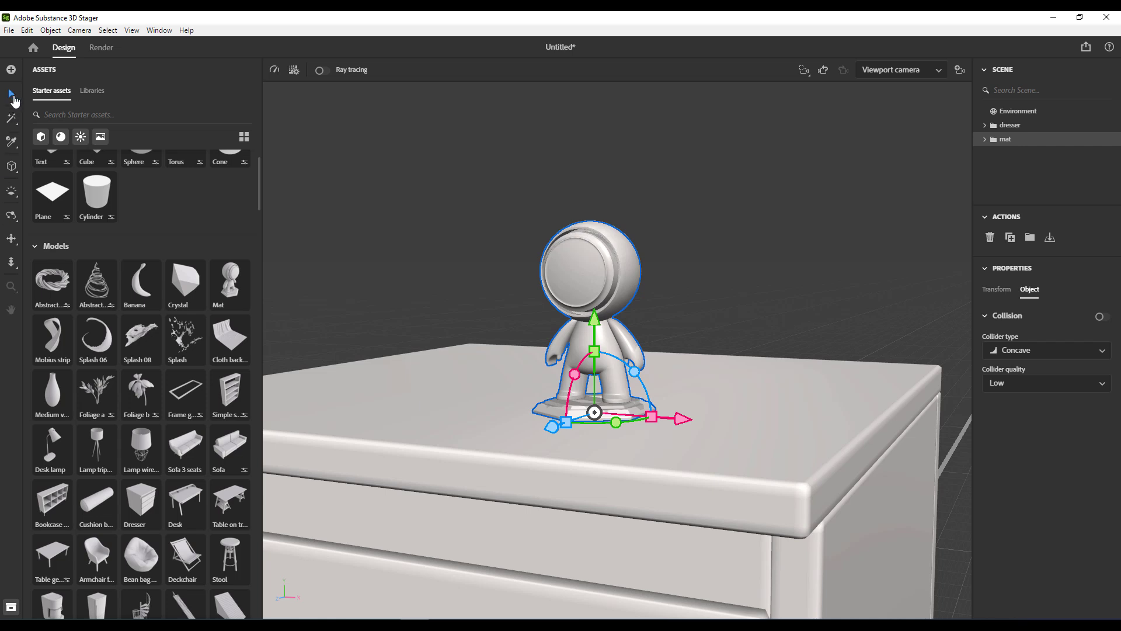
left_click(1019, 111)
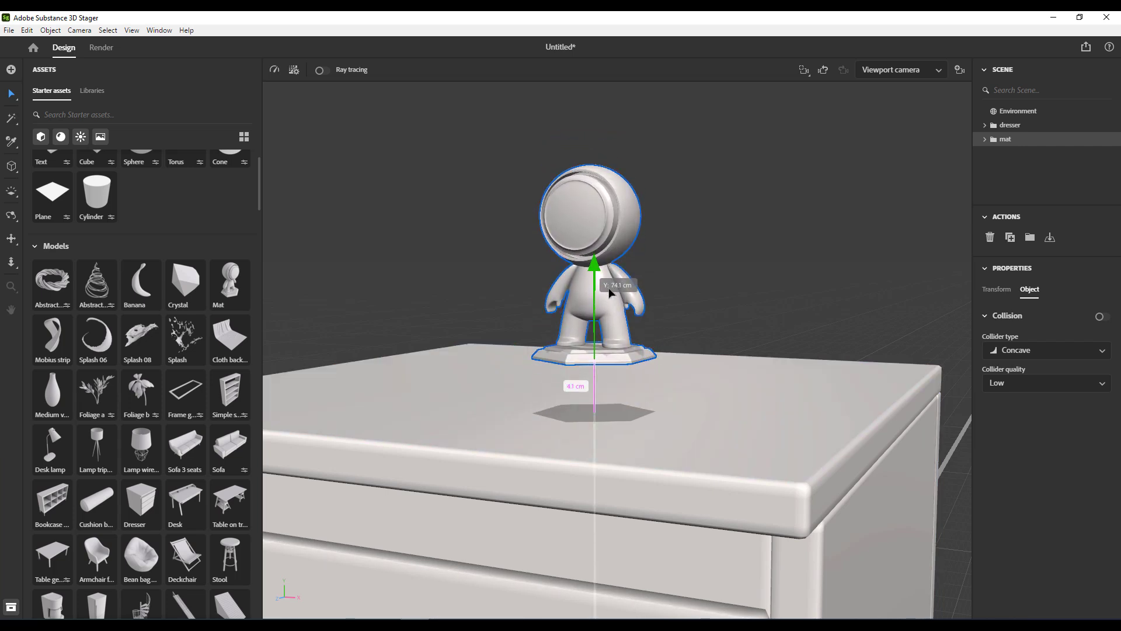
left_click_drag(594, 285, 620, 333)
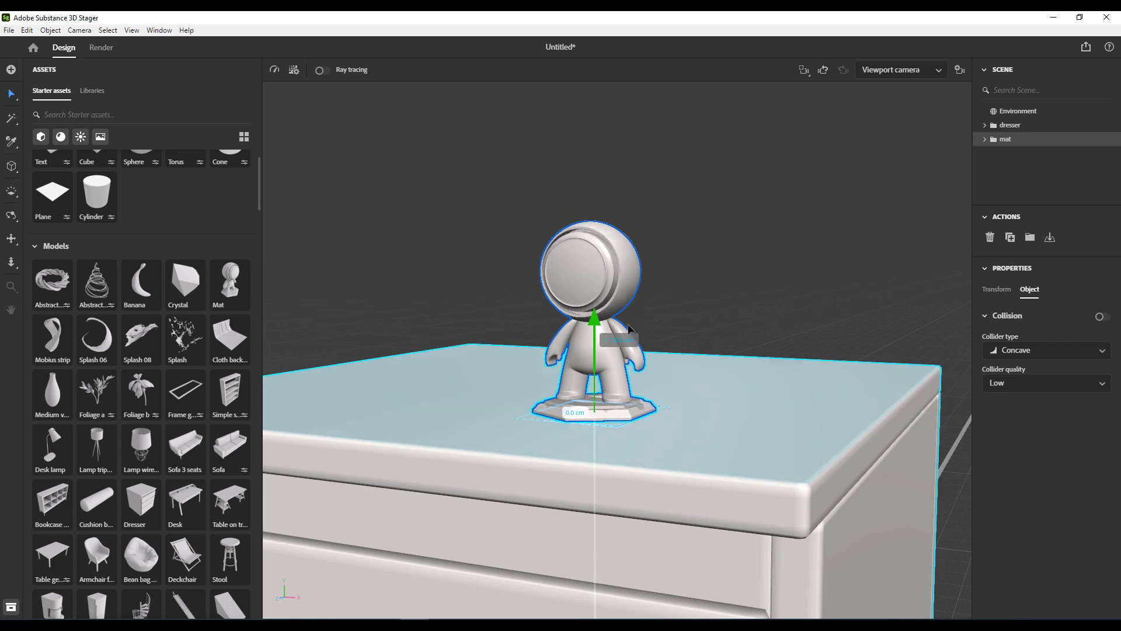
left_click_drag(595, 314, 595, 279)
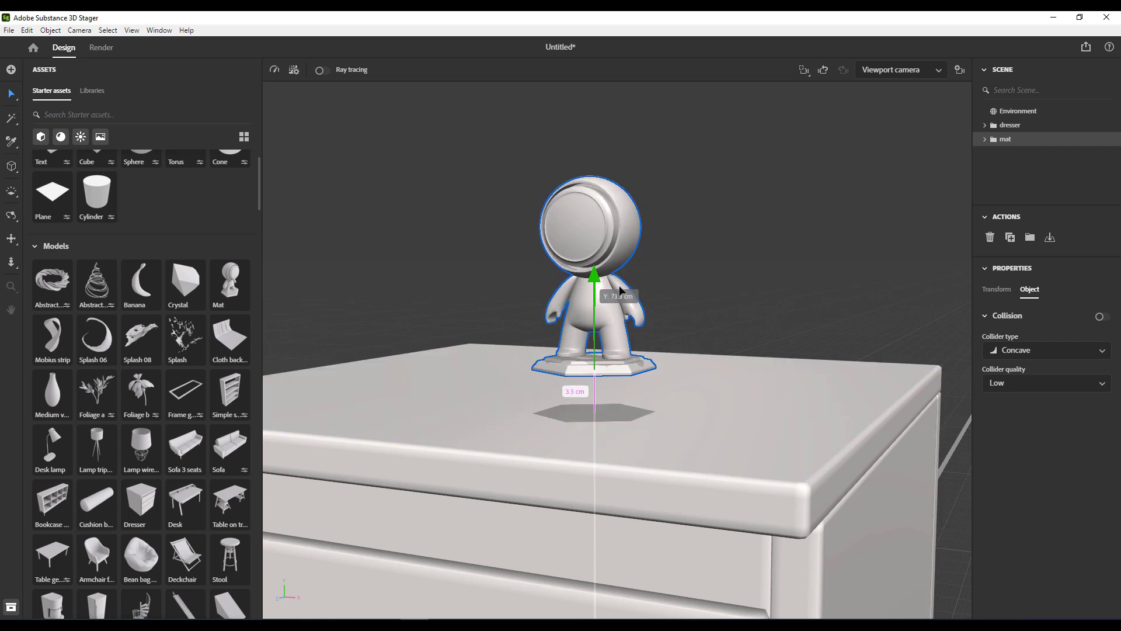
left_click_drag(593, 276, 593, 293)
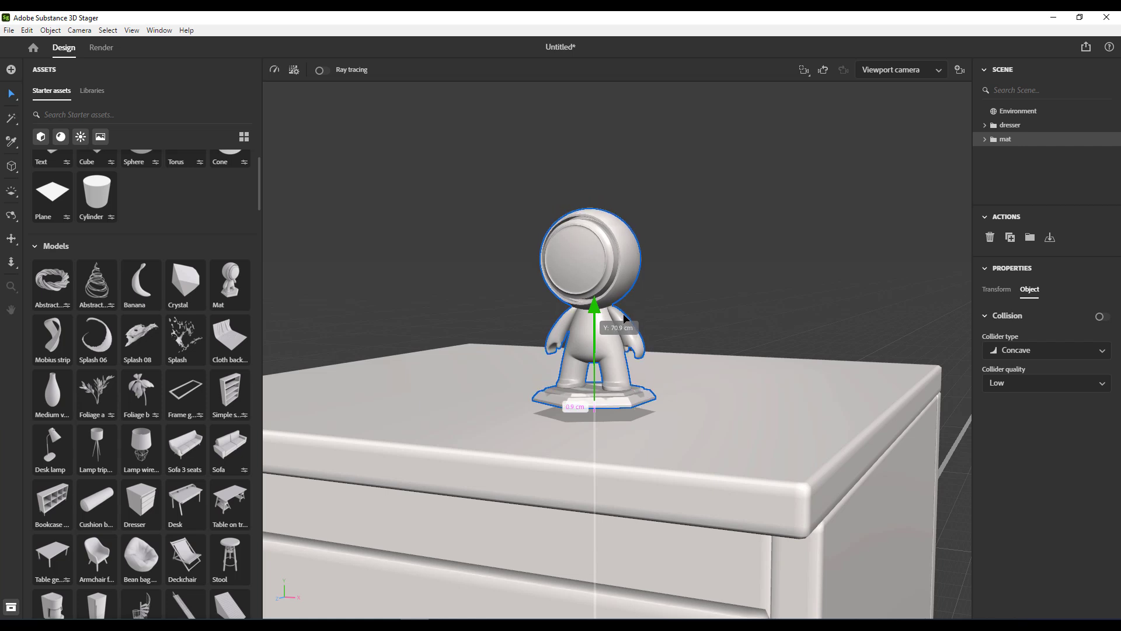
left_click_drag(595, 307, 595, 340)
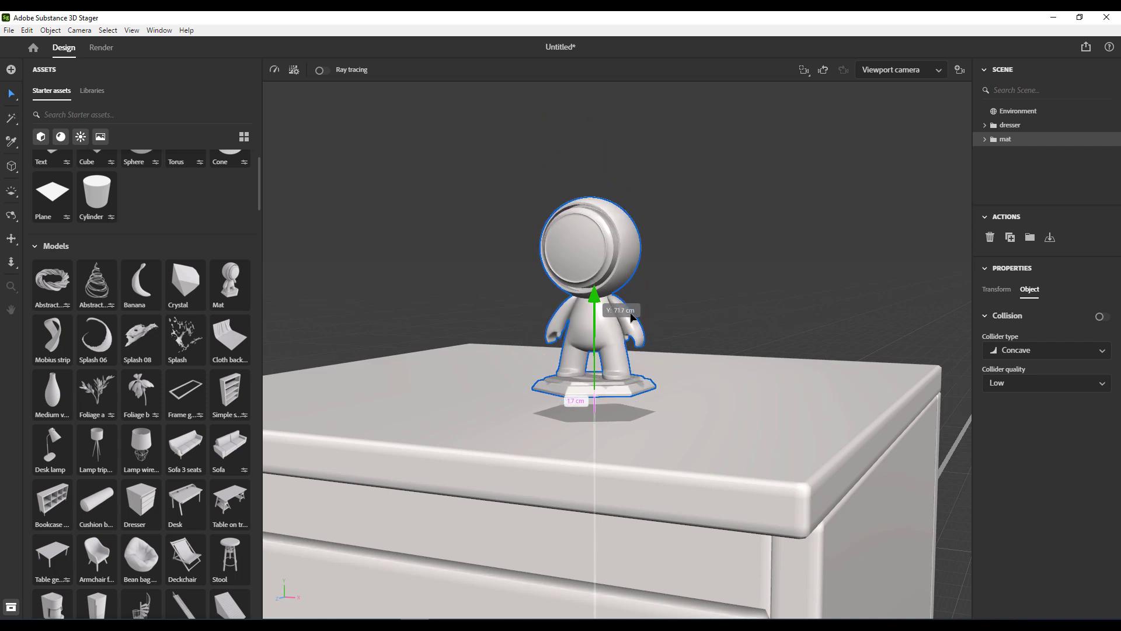
left_click_drag(593, 315, 593, 329)
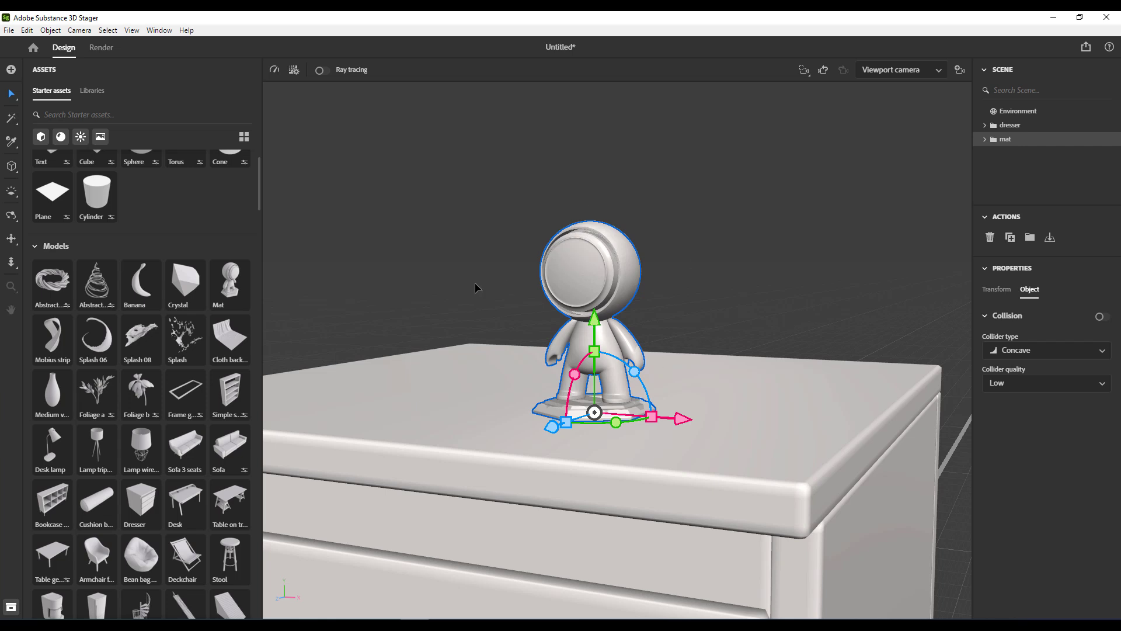
mouse_move(1018, 344)
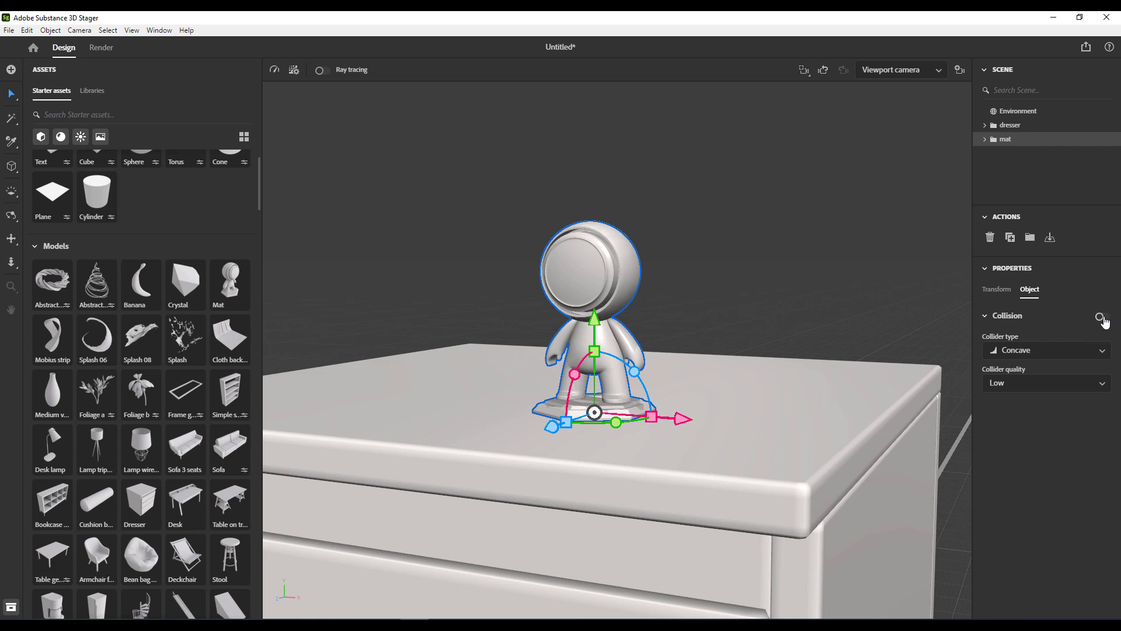
- Enable the Collision toggle for Mat, then select the dresser and enable its Collision too
left_click(1103, 316)
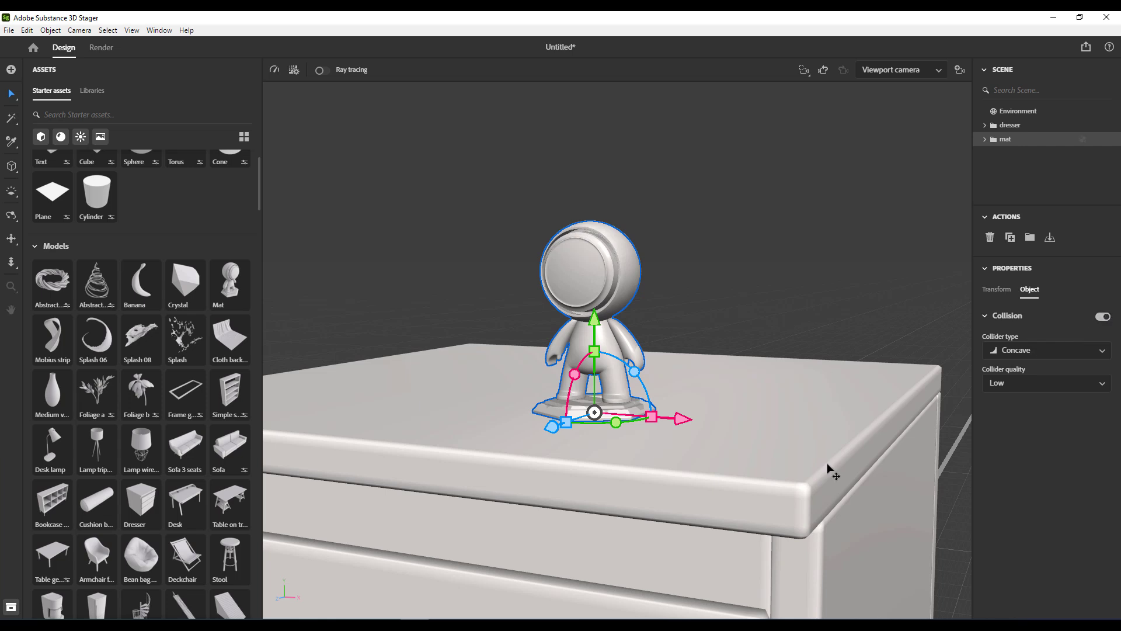
left_click(1011, 125)
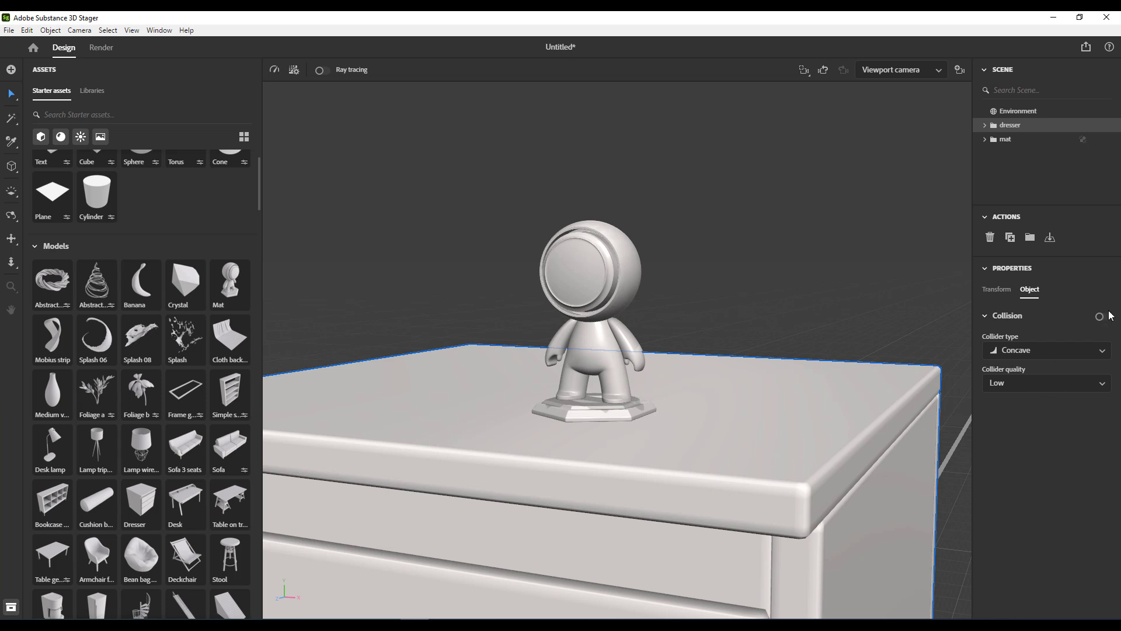
left_click(1100, 316)
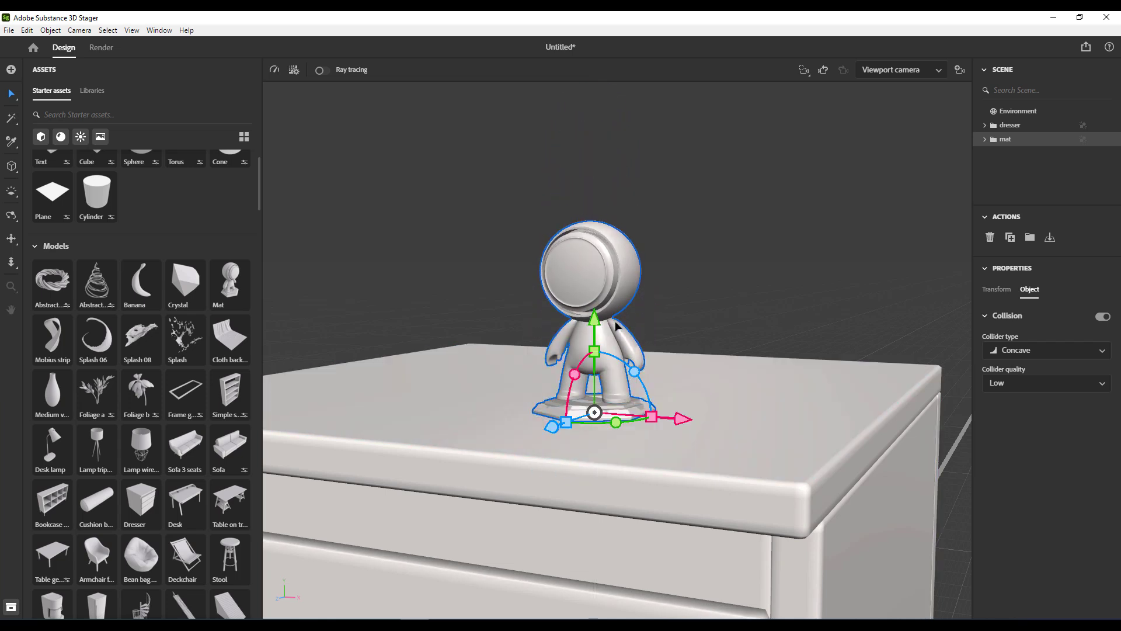
mouse_move(619, 343)
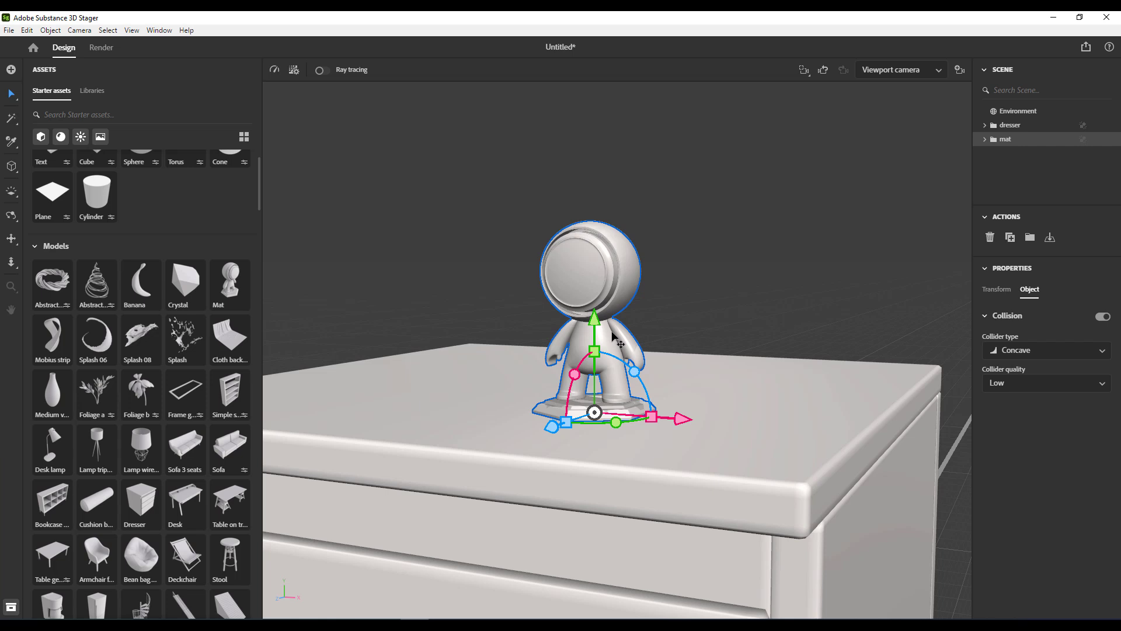
mouse_move(97, 197)
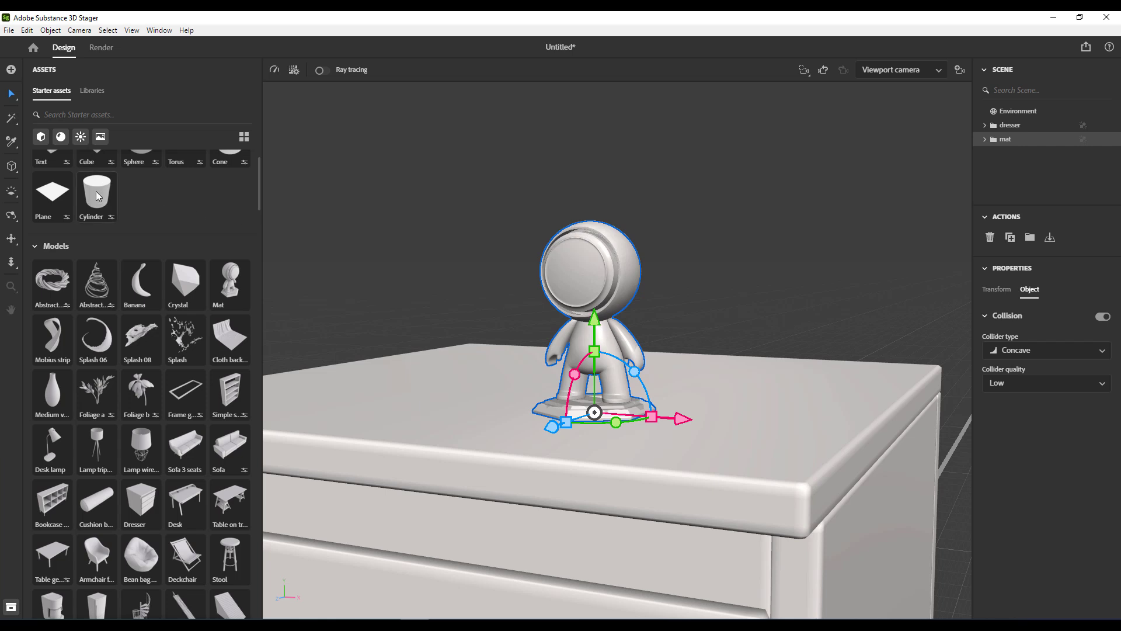
mouse_move(11, 93)
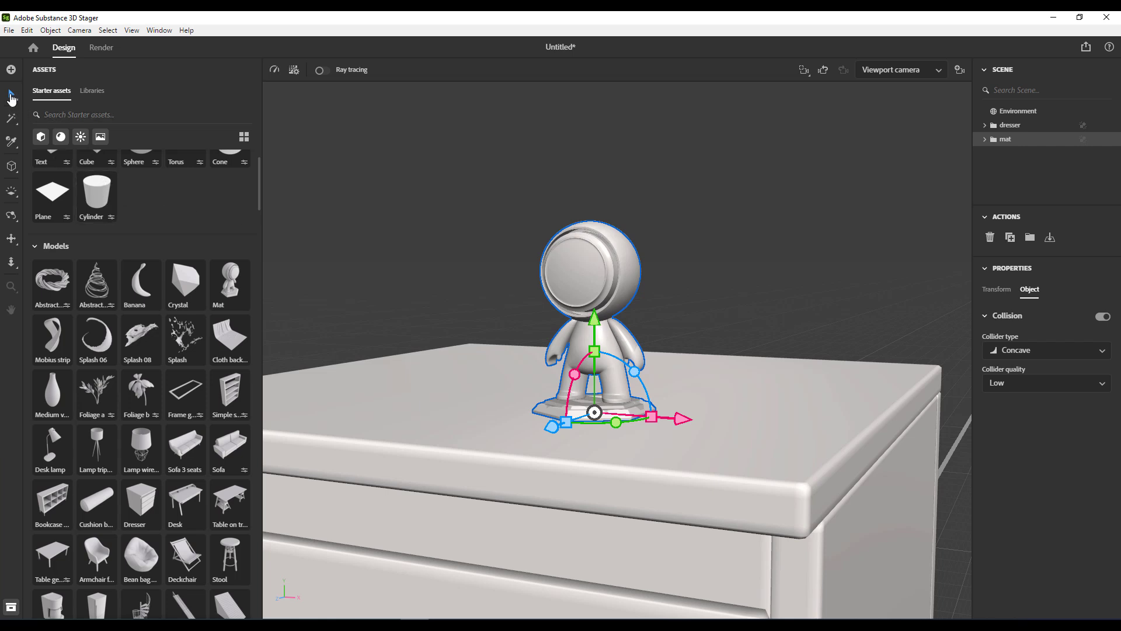
left_click(11, 92)
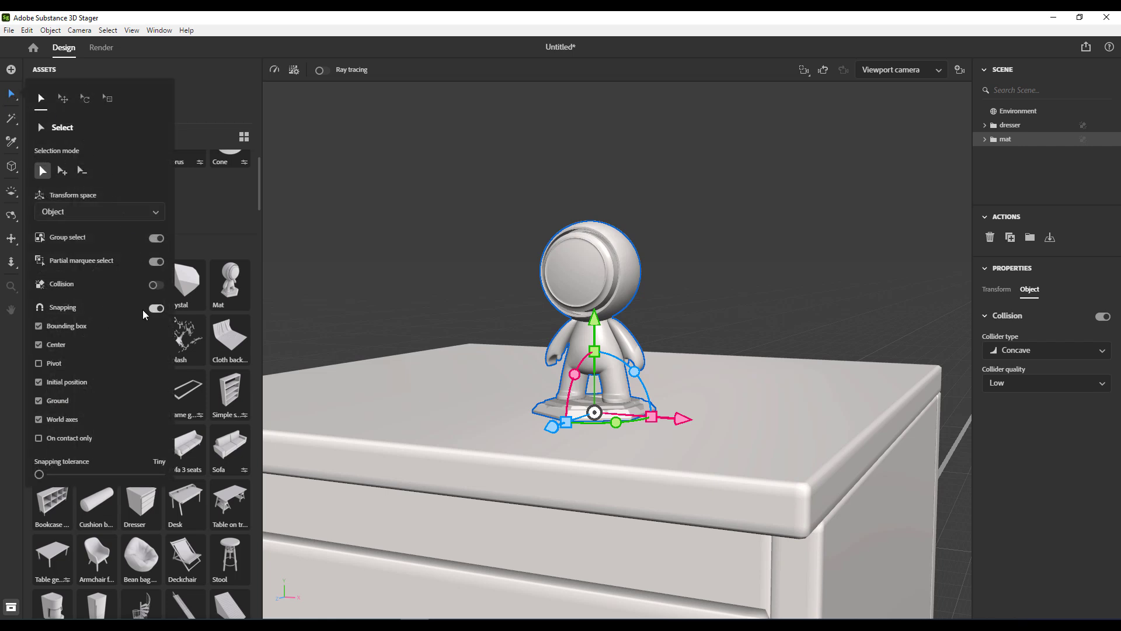
mouse_move(158, 287)
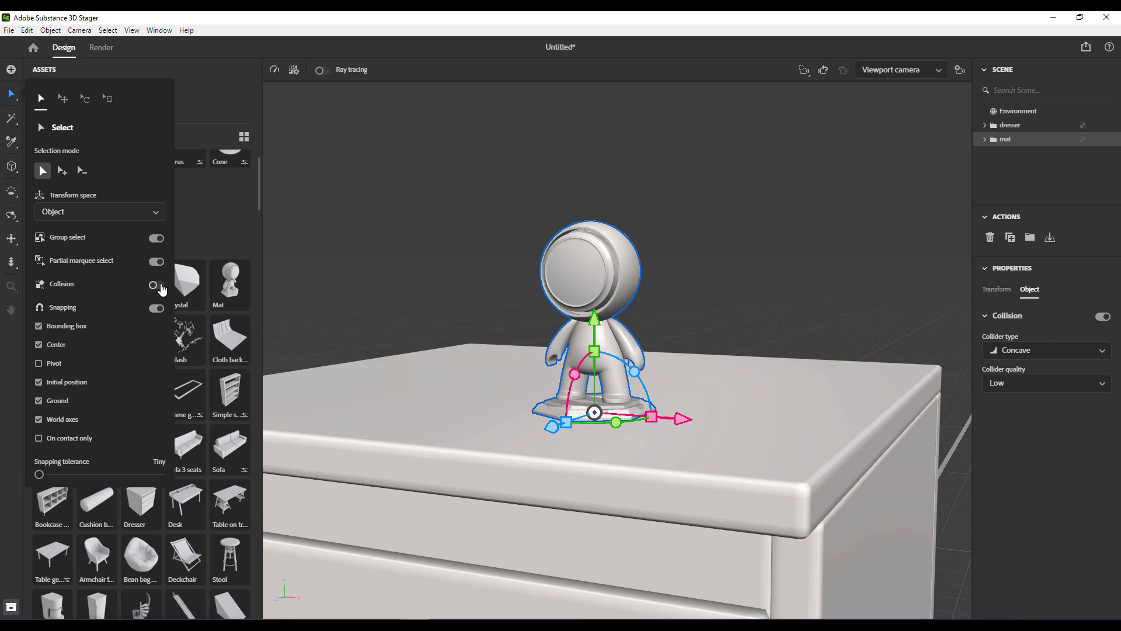
mouse_move(150, 297)
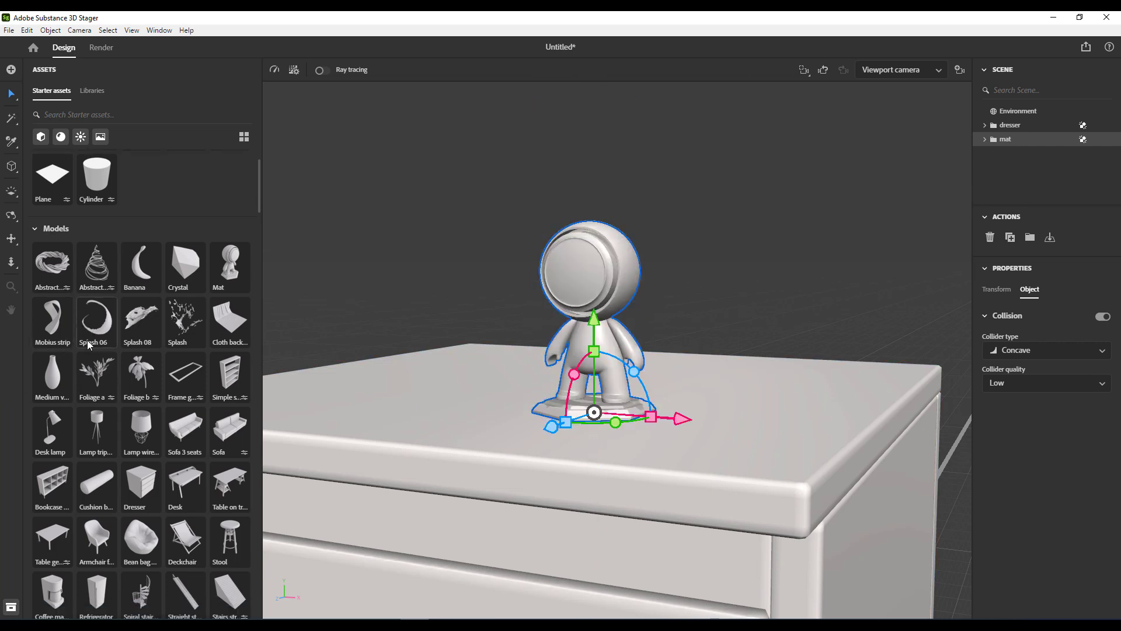
- Spread the felt tip pens, slide them into Mat, then push them over the dresser's left edge to drape
scroll("down", 3)
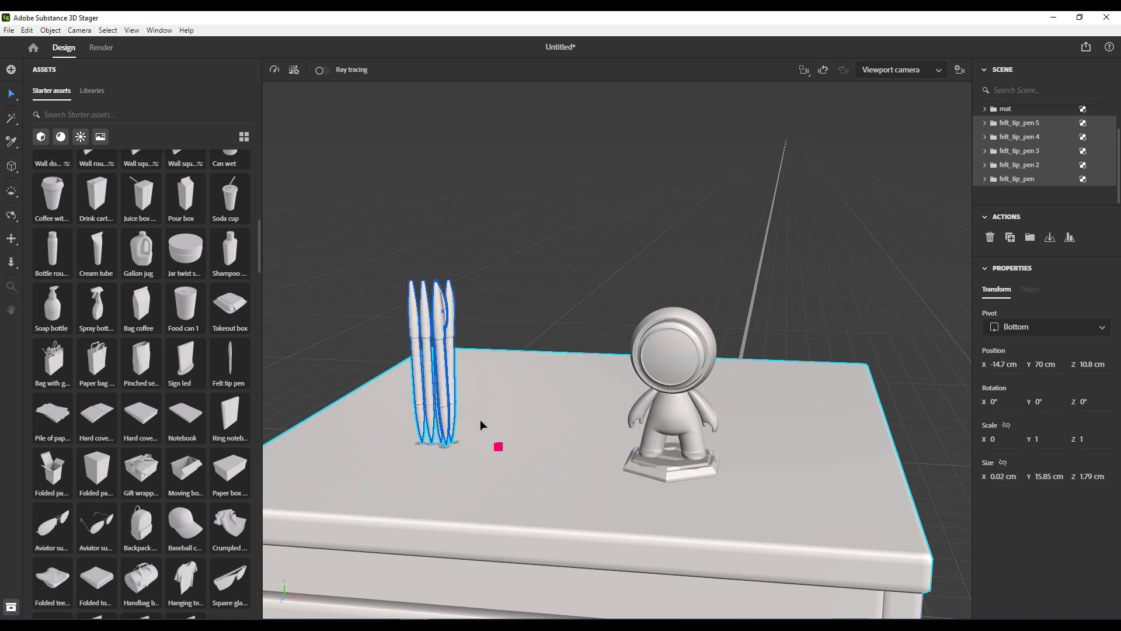
left_click_drag(499, 446, 540, 448)
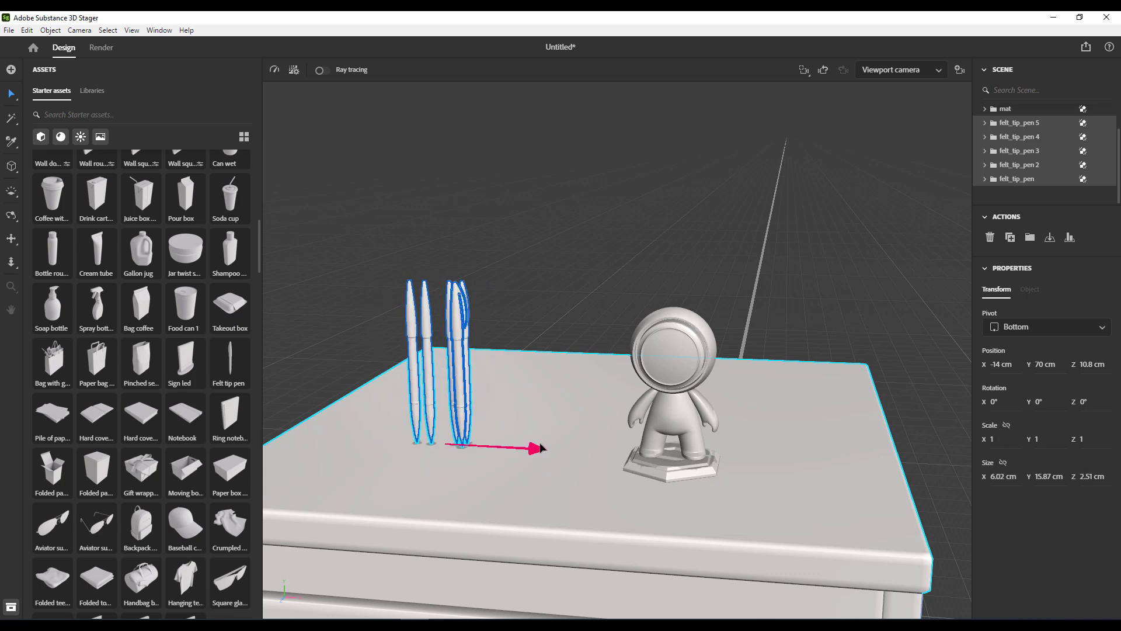
left_click_drag(533, 448, 729, 457)
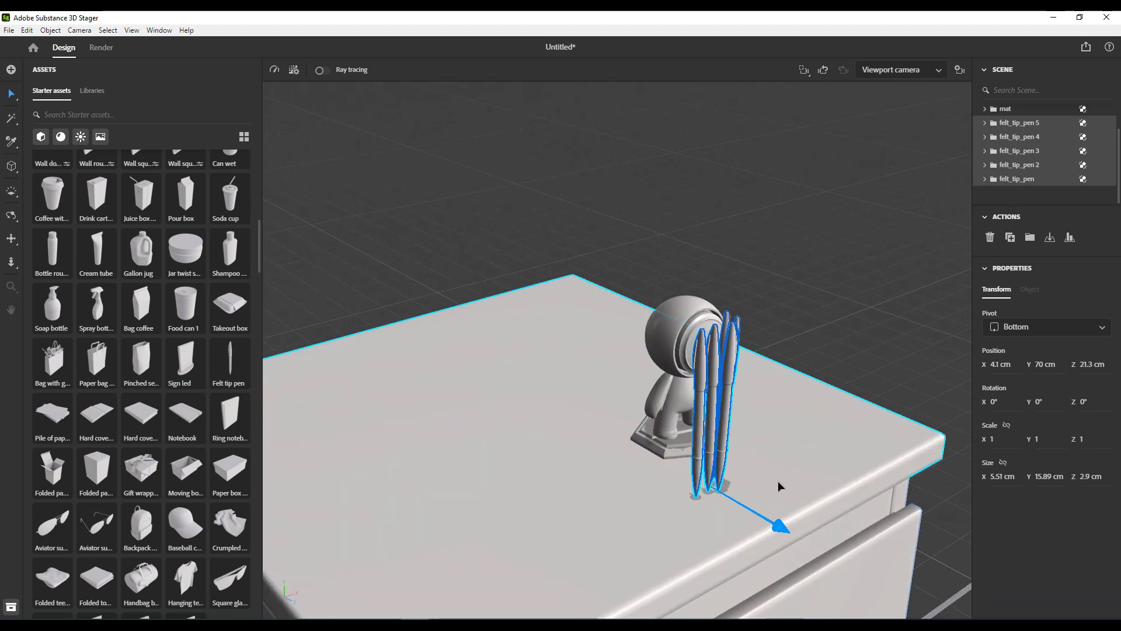
left_click_drag(778, 525, 734, 498)
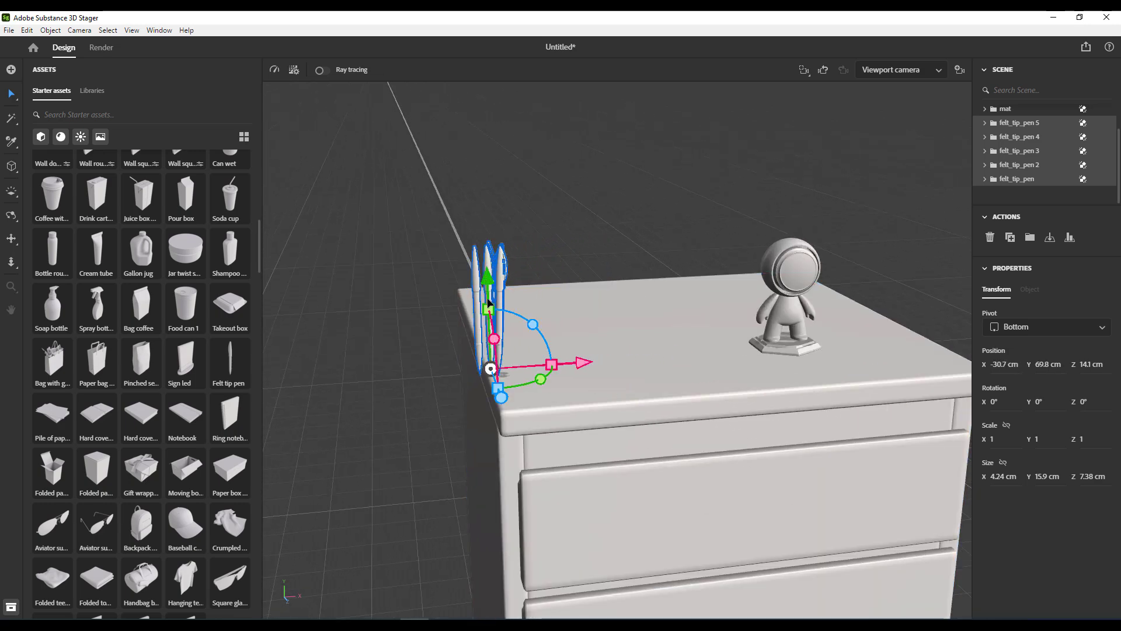
left_click_drag(487, 291, 487, 236)
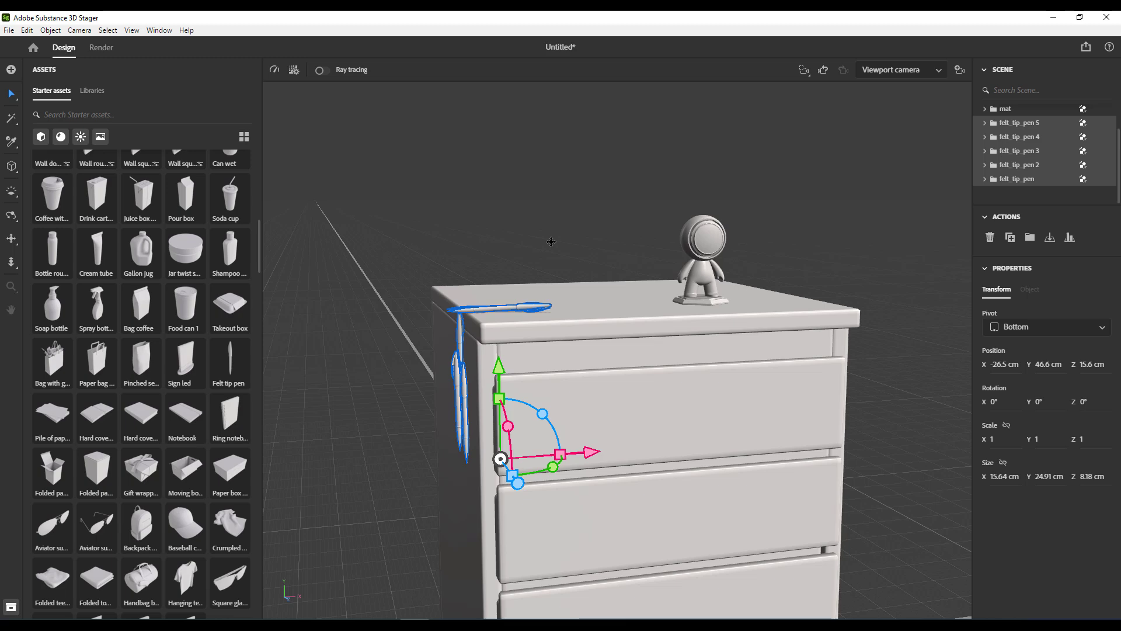
mouse_move(336, 77)
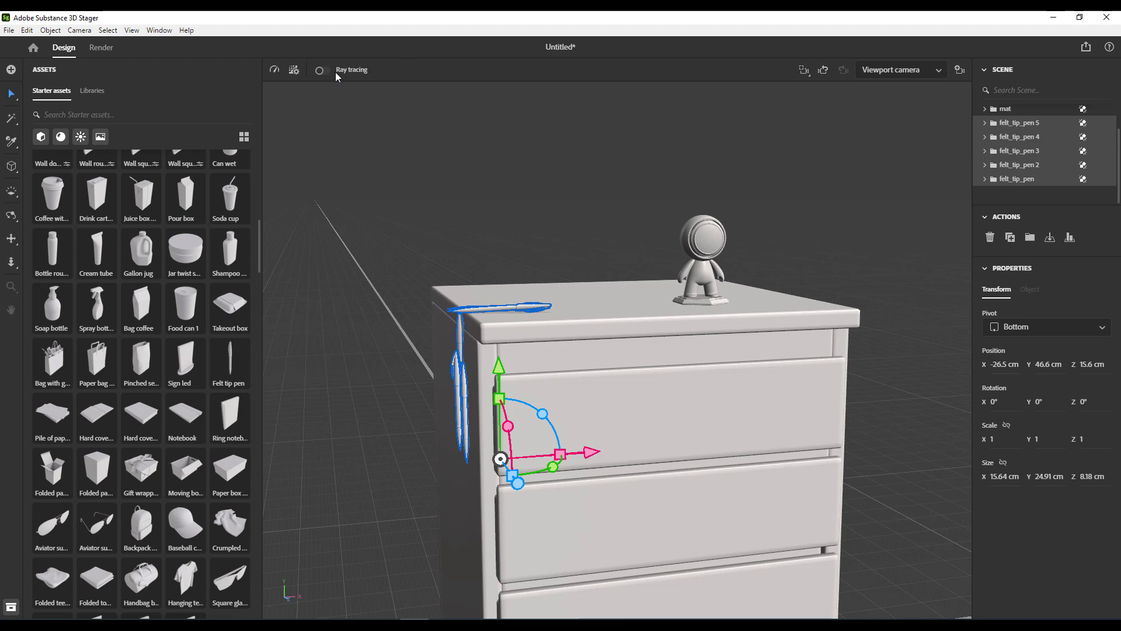
- Enable ray tracing, disable Render with GPU and set Max CPU threads to six
left_click(322, 71)
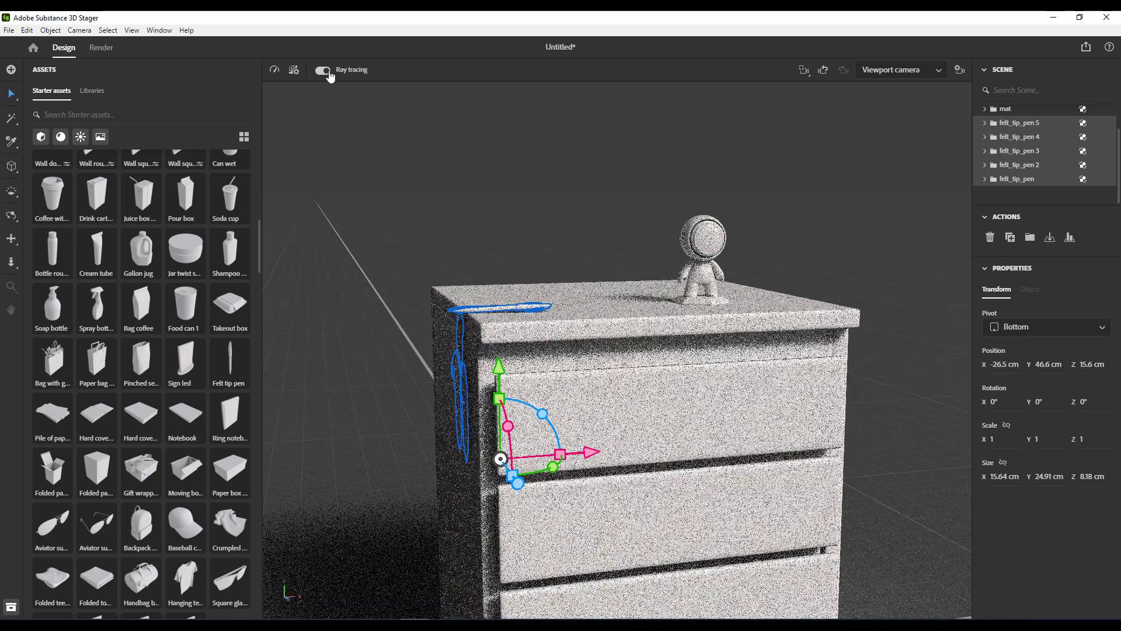
left_click(322, 70)
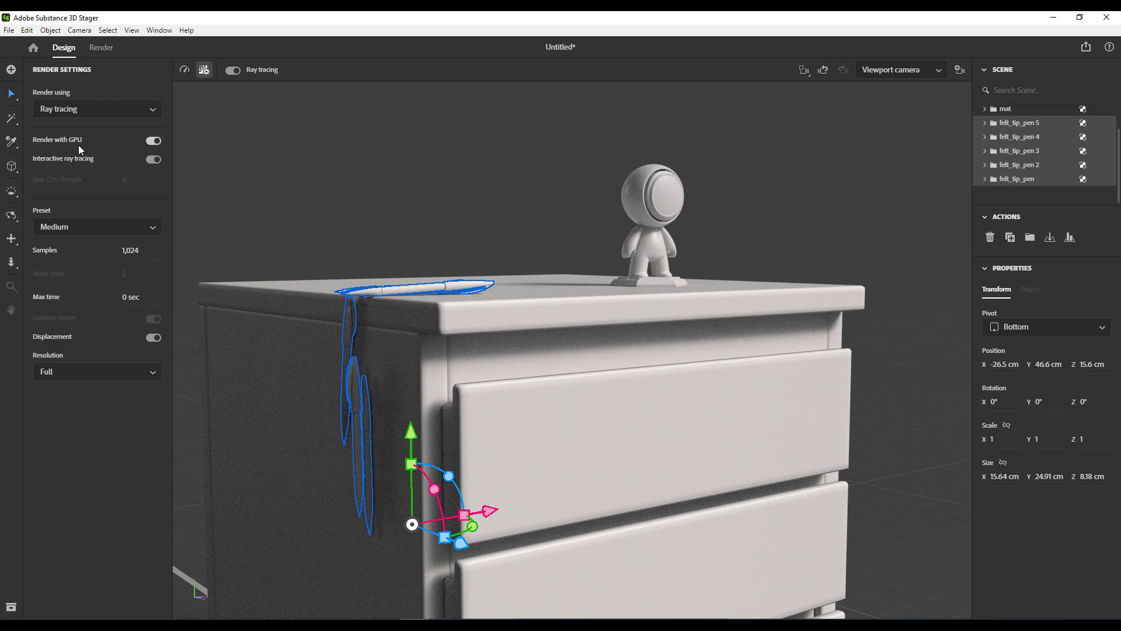
left_click(153, 140)
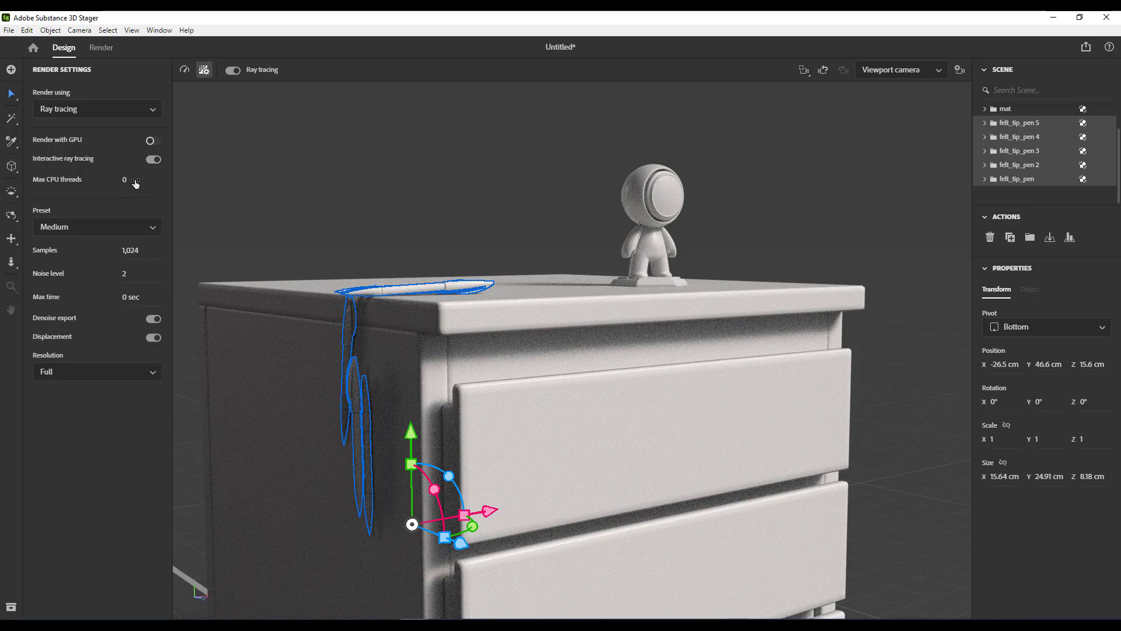
left_click(135, 181)
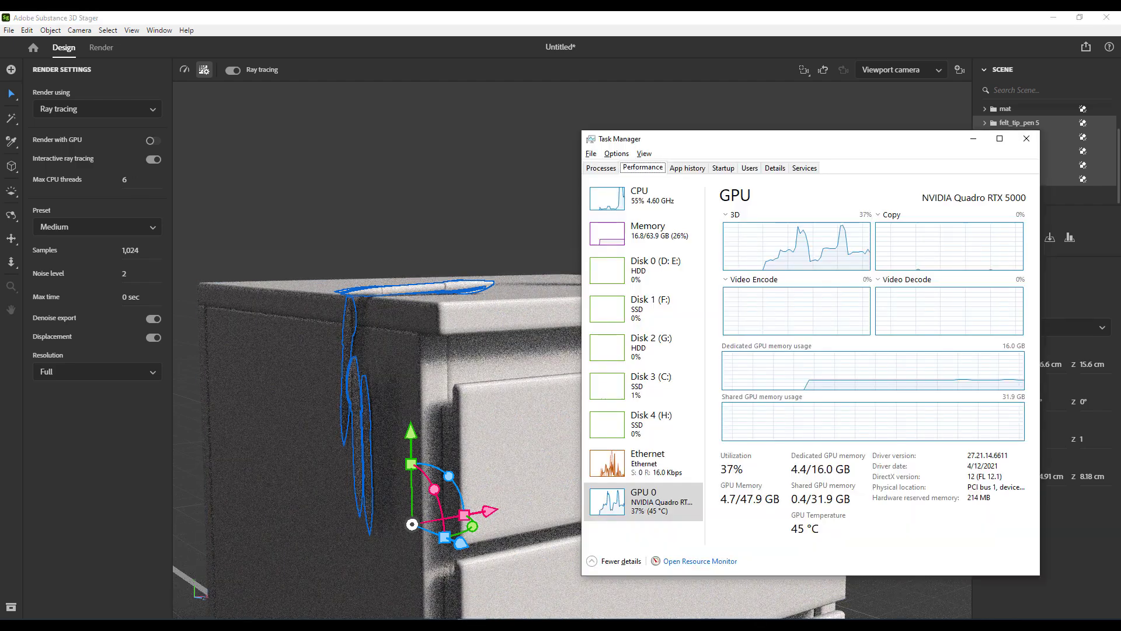
- Switch Task Manager's Performance view to the CPU utilisation graph
left_click(637, 175)
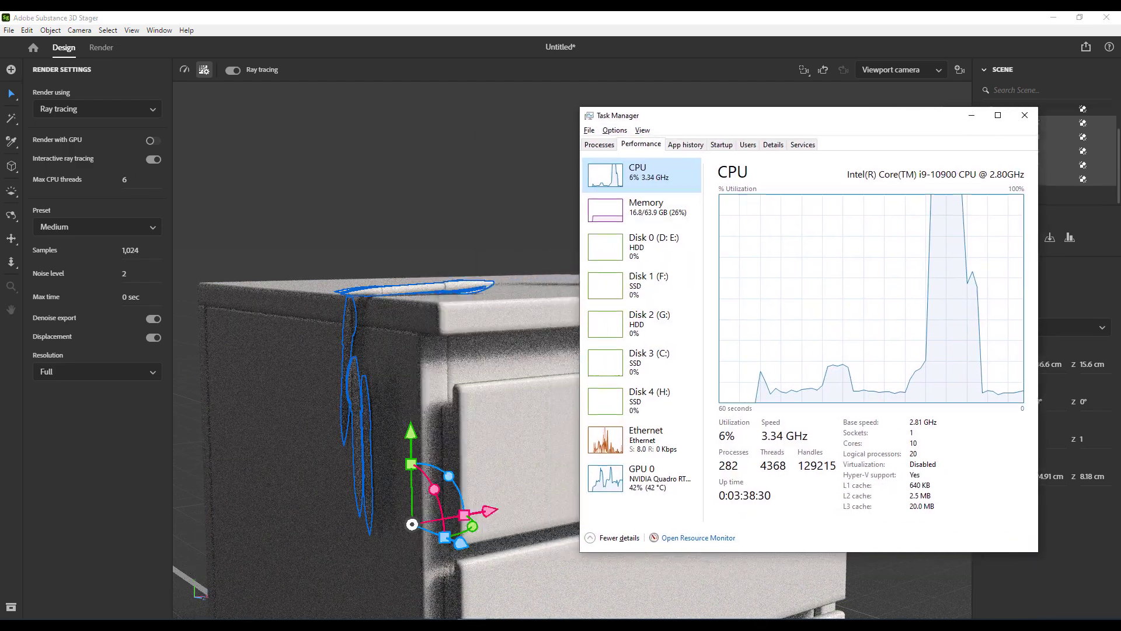
left_click(1024, 114)
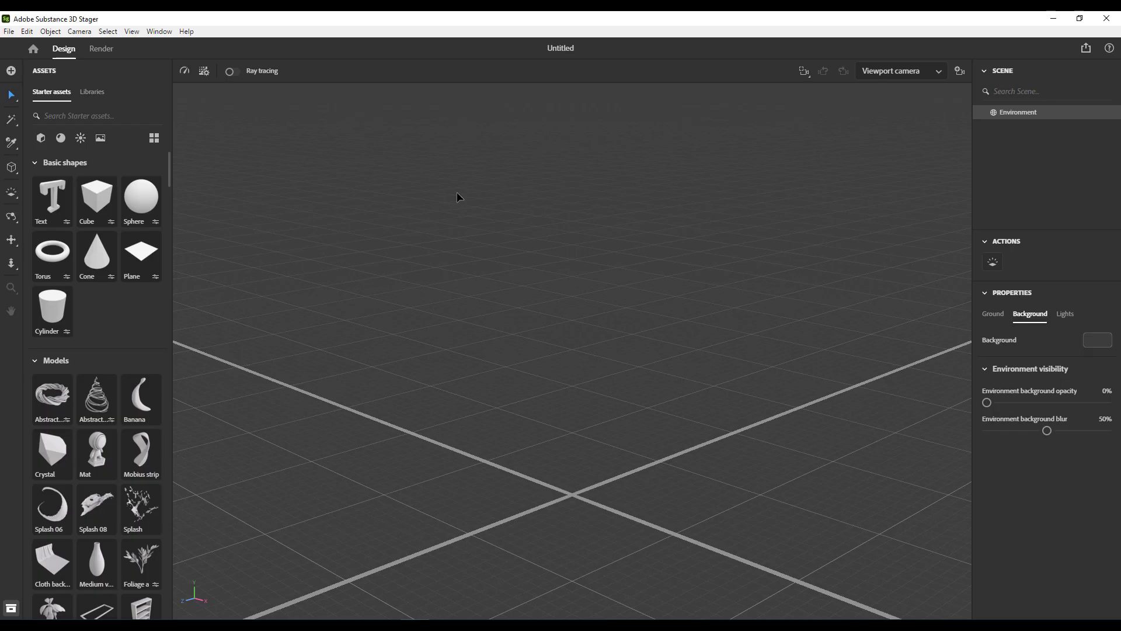
- Import the garment via File > Import > 3D model, then return Home to the save-changes prompt
left_click(9, 32)
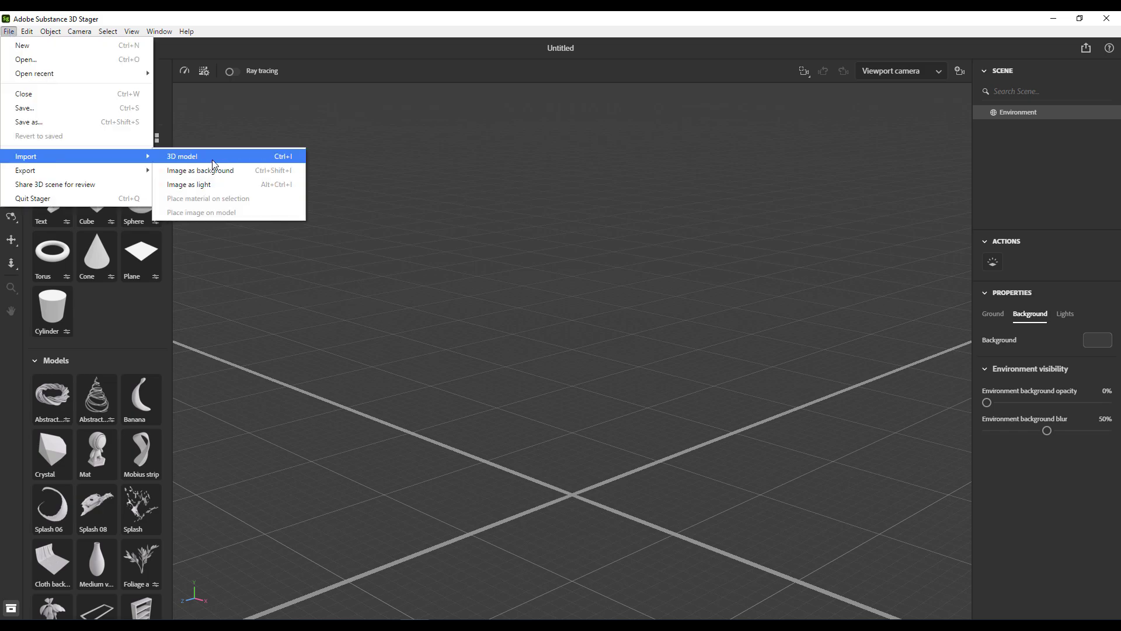
left_click(181, 156)
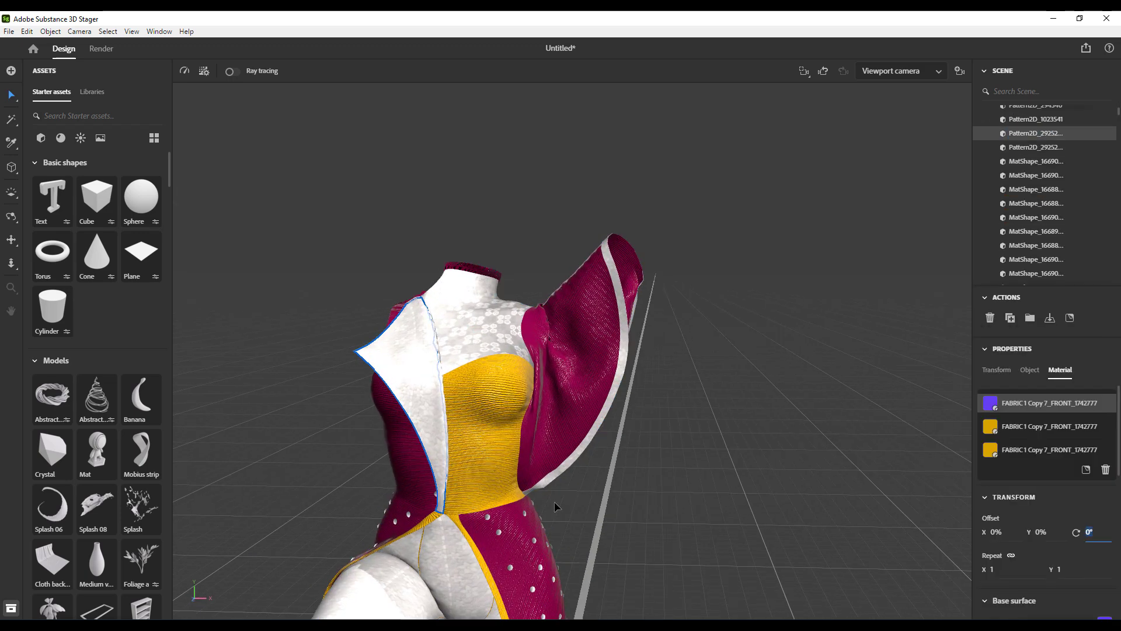
left_click(61, 138)
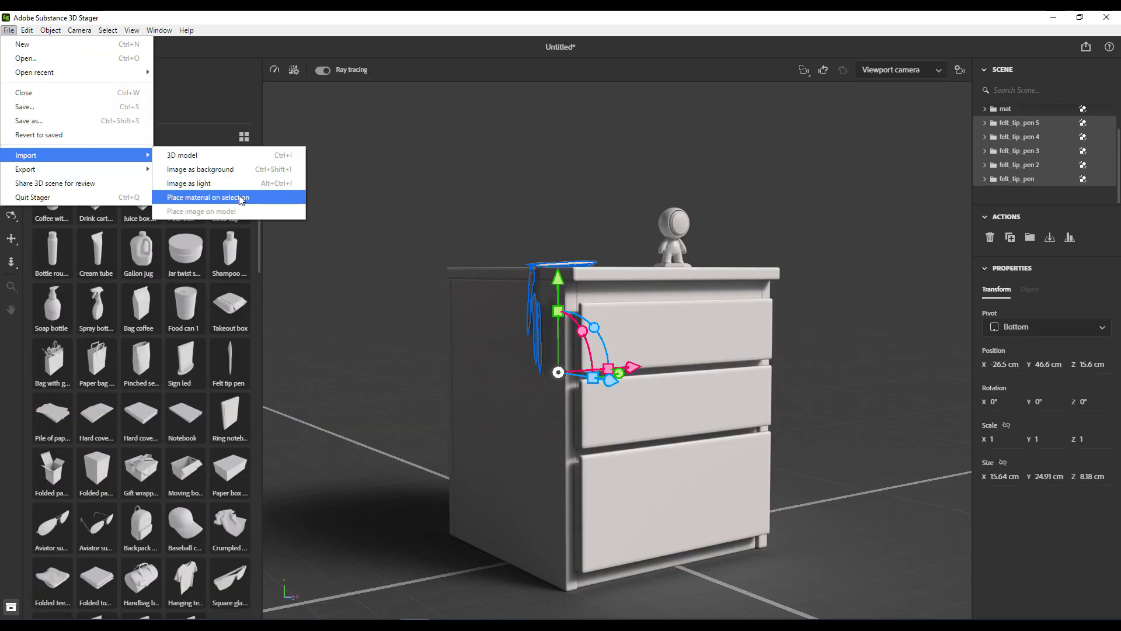
left_click(31, 47)
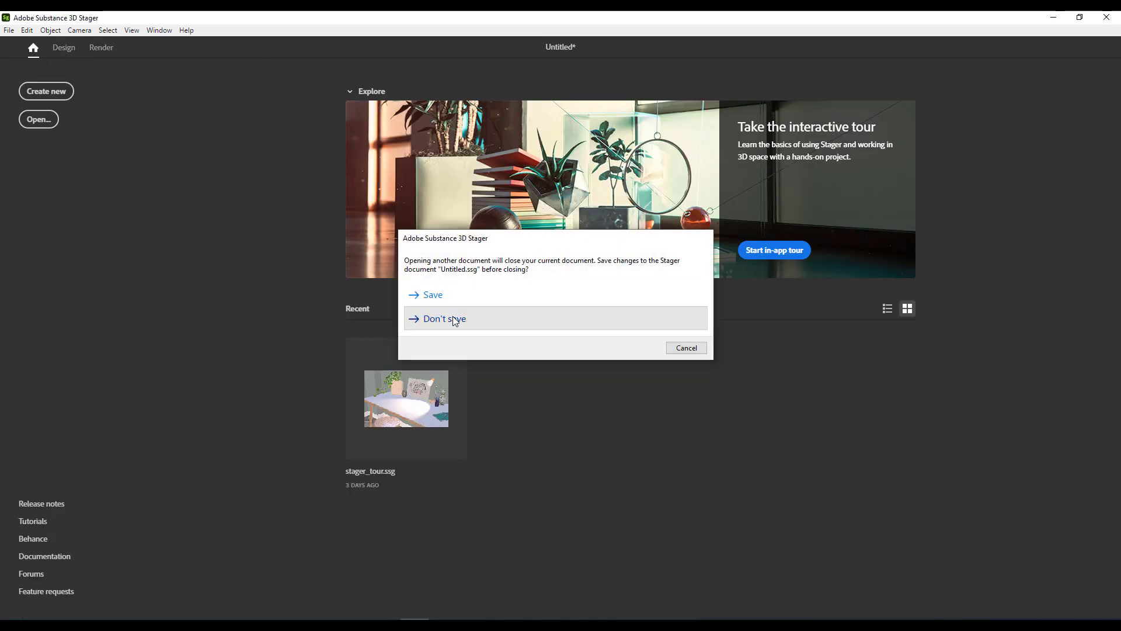
left_click(444, 318)
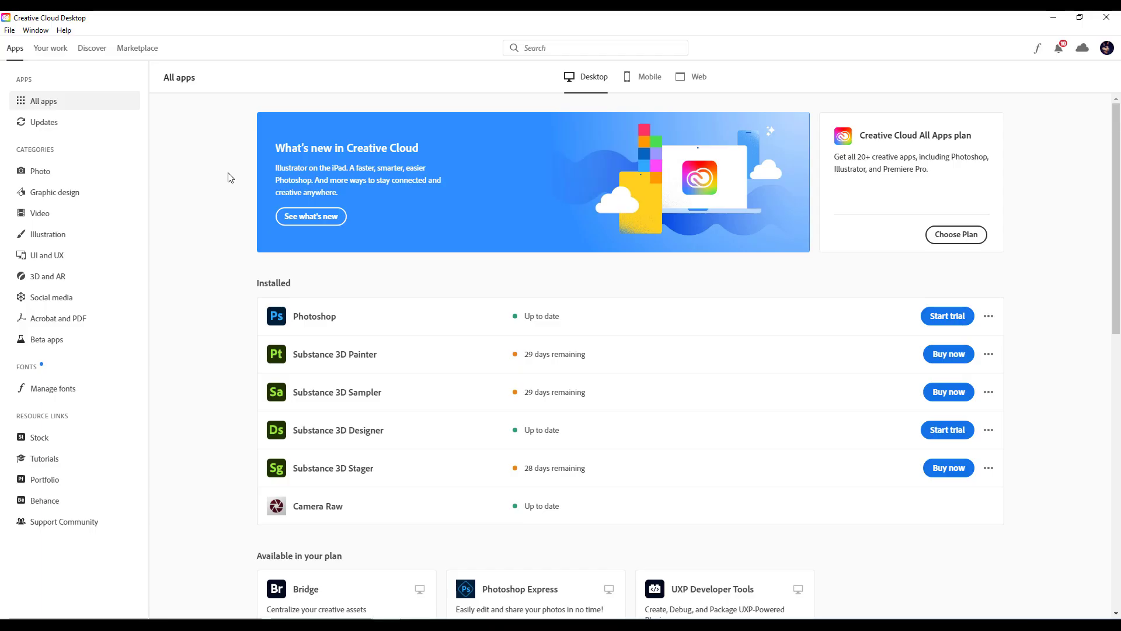
mouse_move(390, 467)
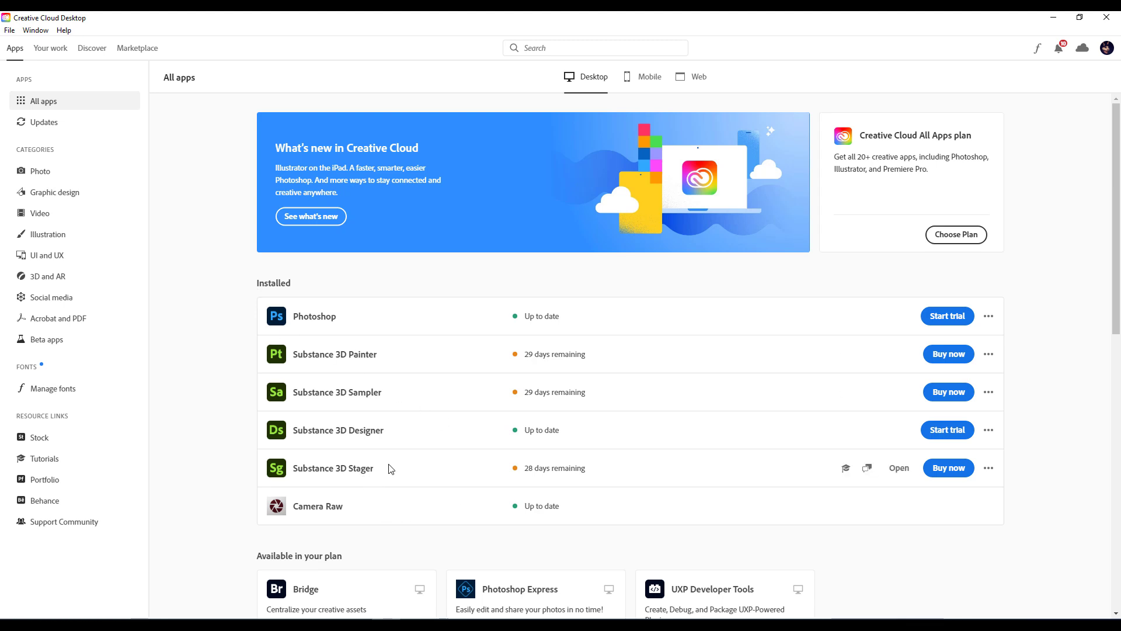
mouse_move(528, 467)
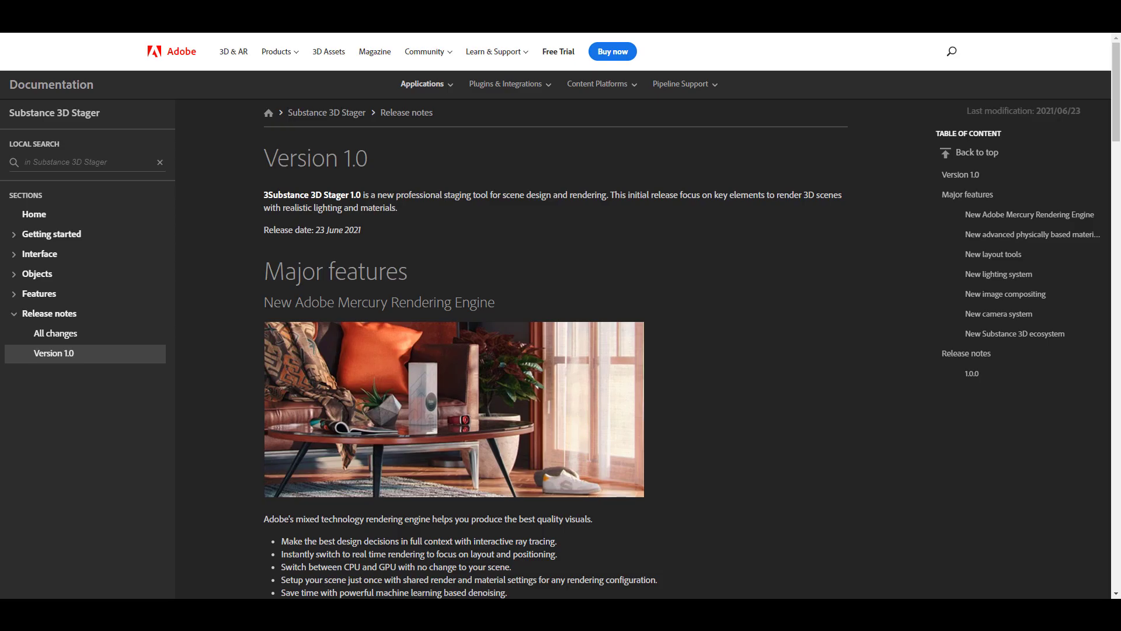
mouse_move(467, 404)
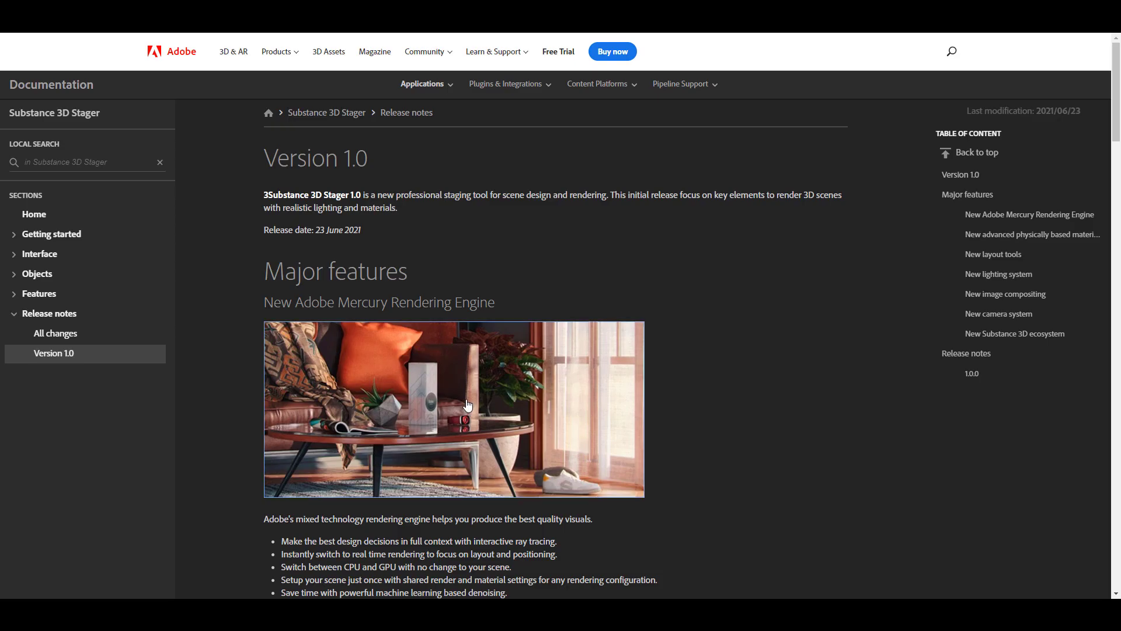
mouse_move(845, 320)
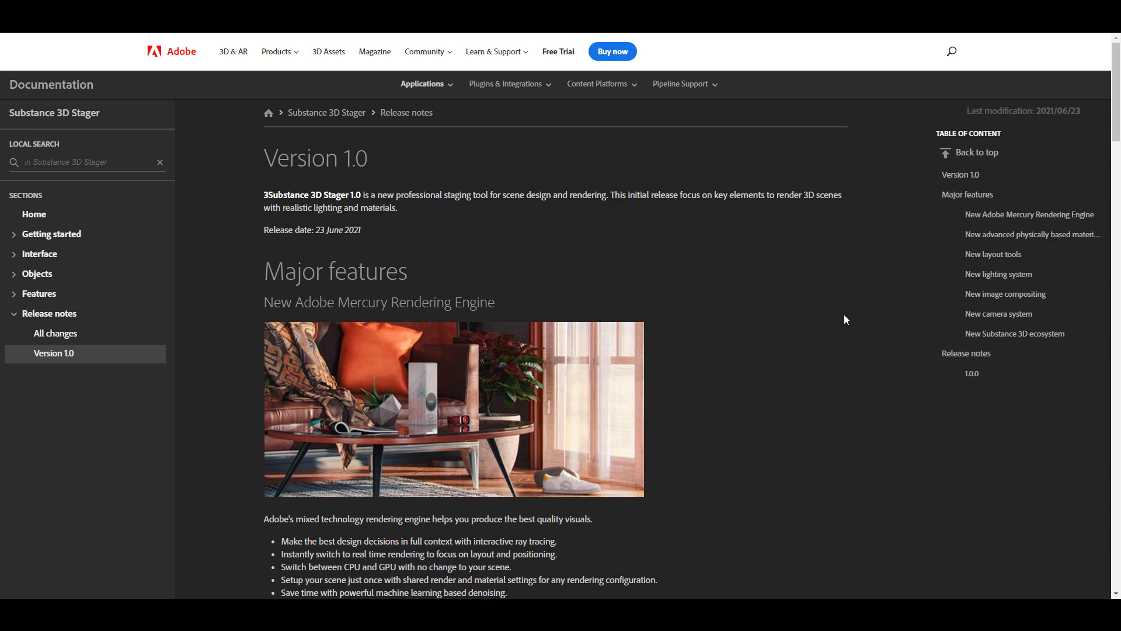
- Scroll the Version 1.0 release notes through the Major features sections down to the camera features
scroll("down", 3)
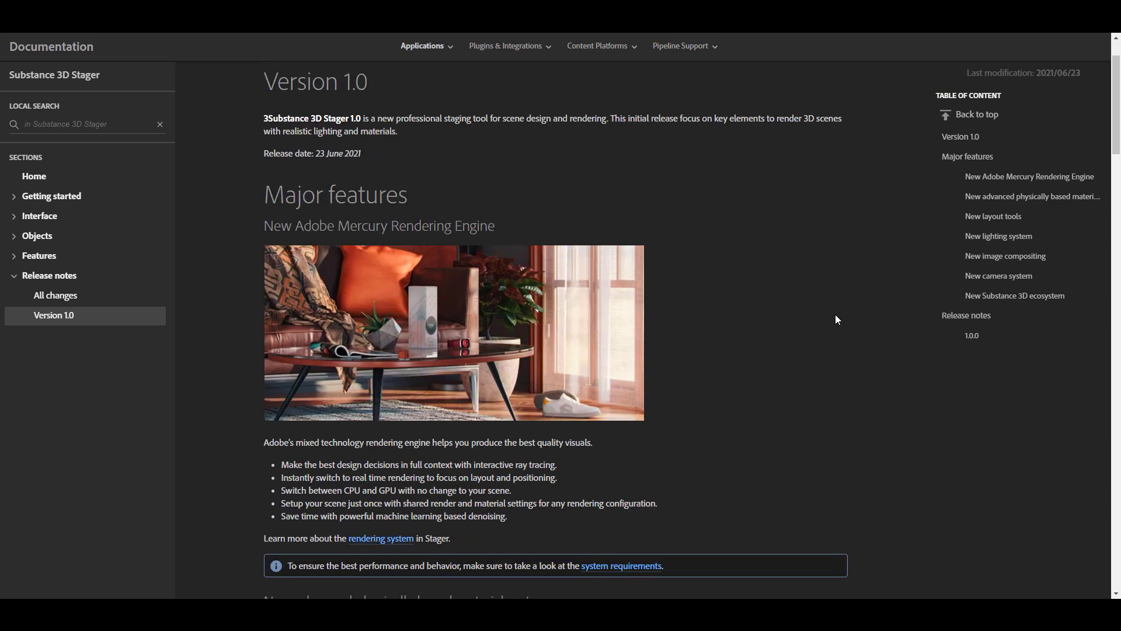
scroll("down", 3)
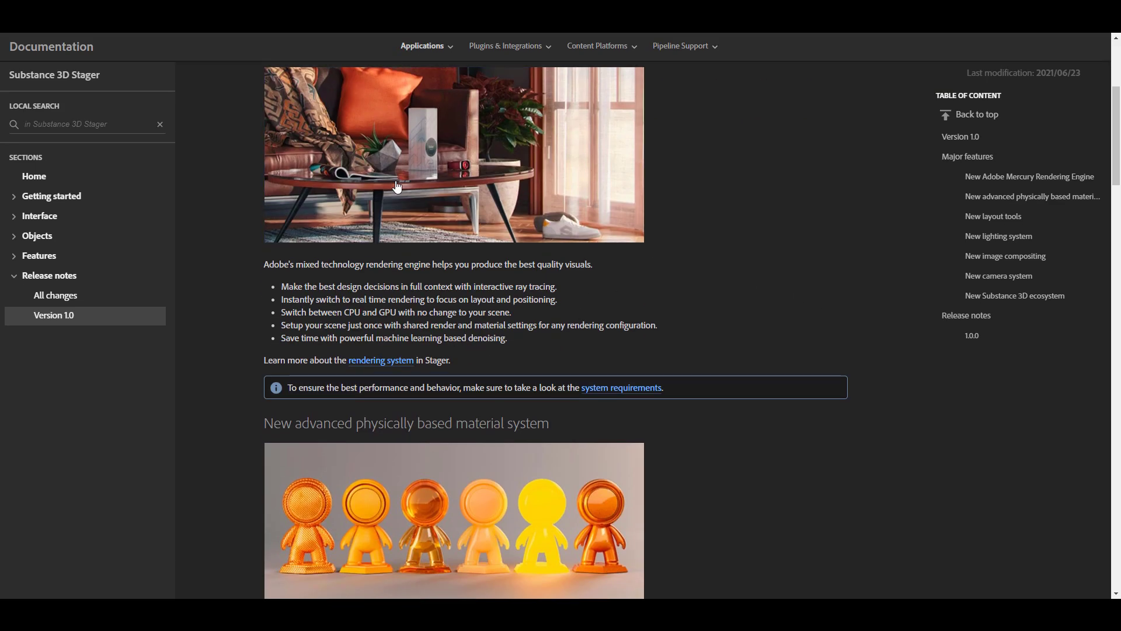
scroll("down", 3)
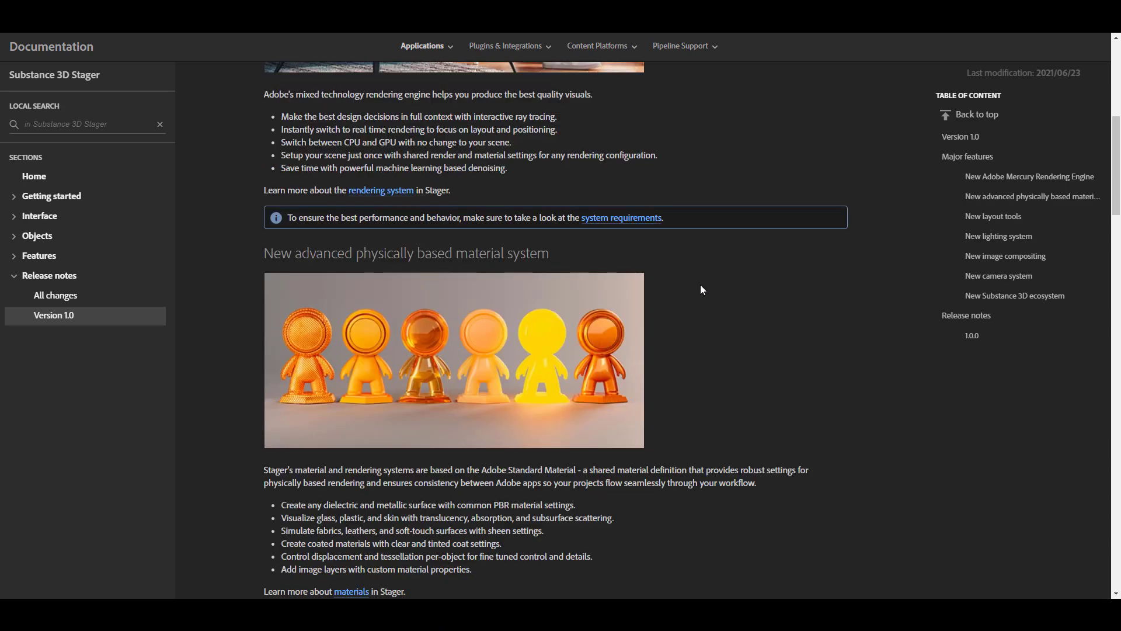
scroll("down", 3)
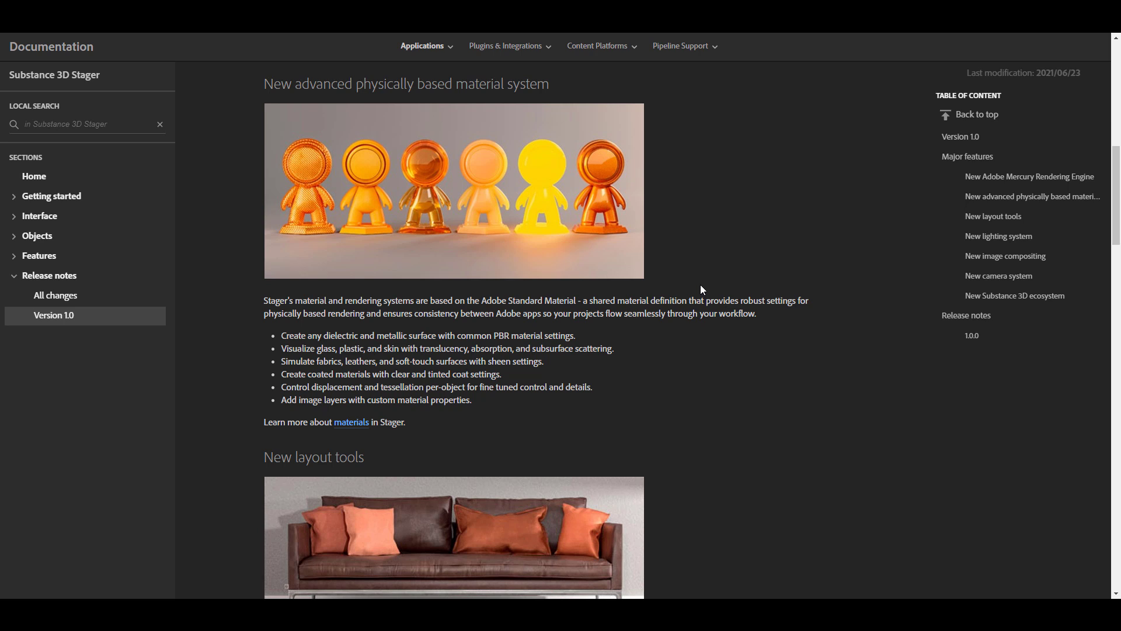
scroll("down", 3)
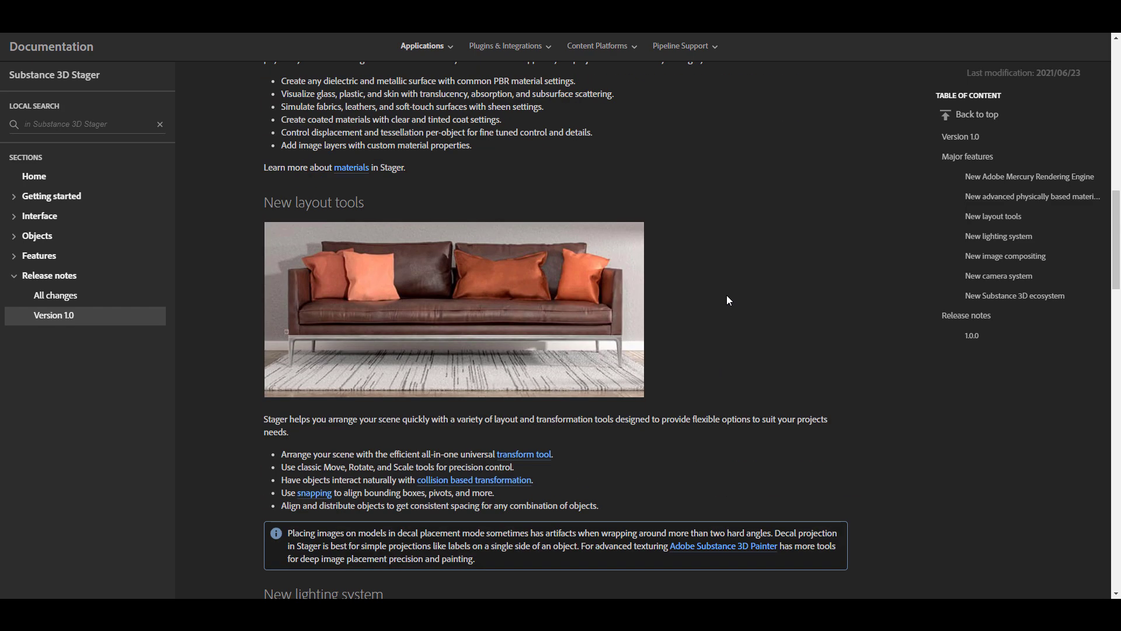
scroll("down", 3)
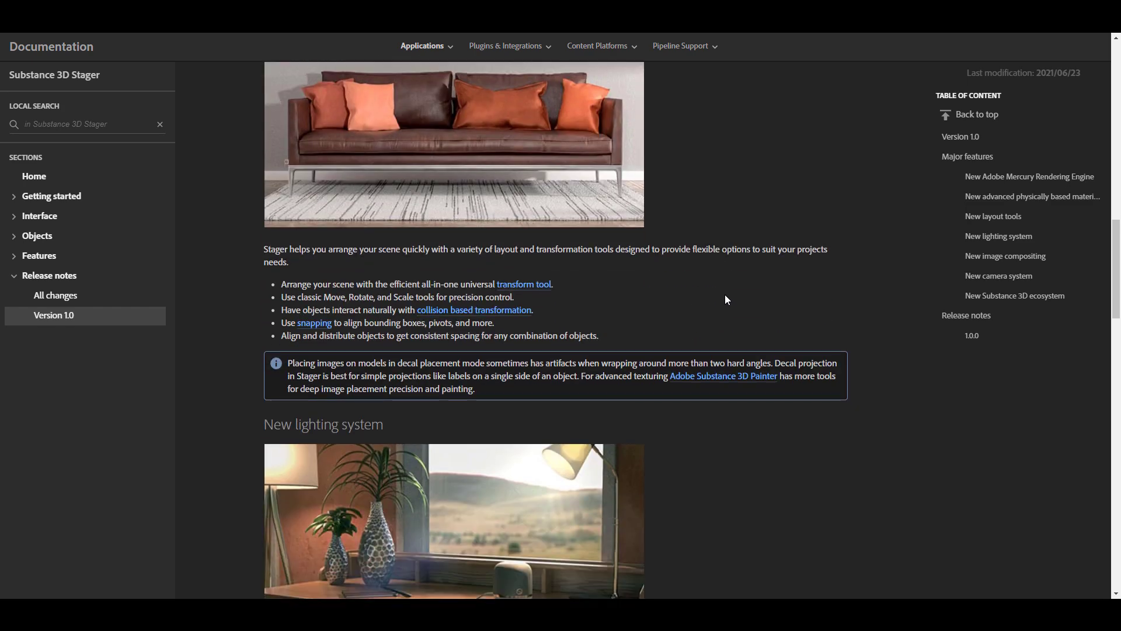
scroll("down", 3)
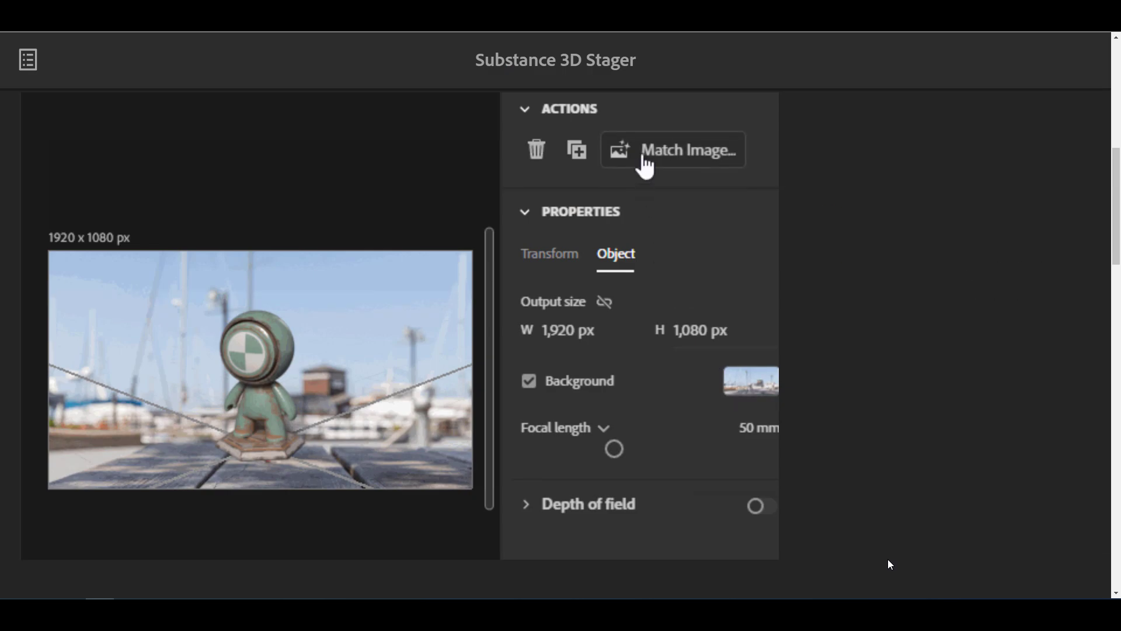
left_click(673, 150)
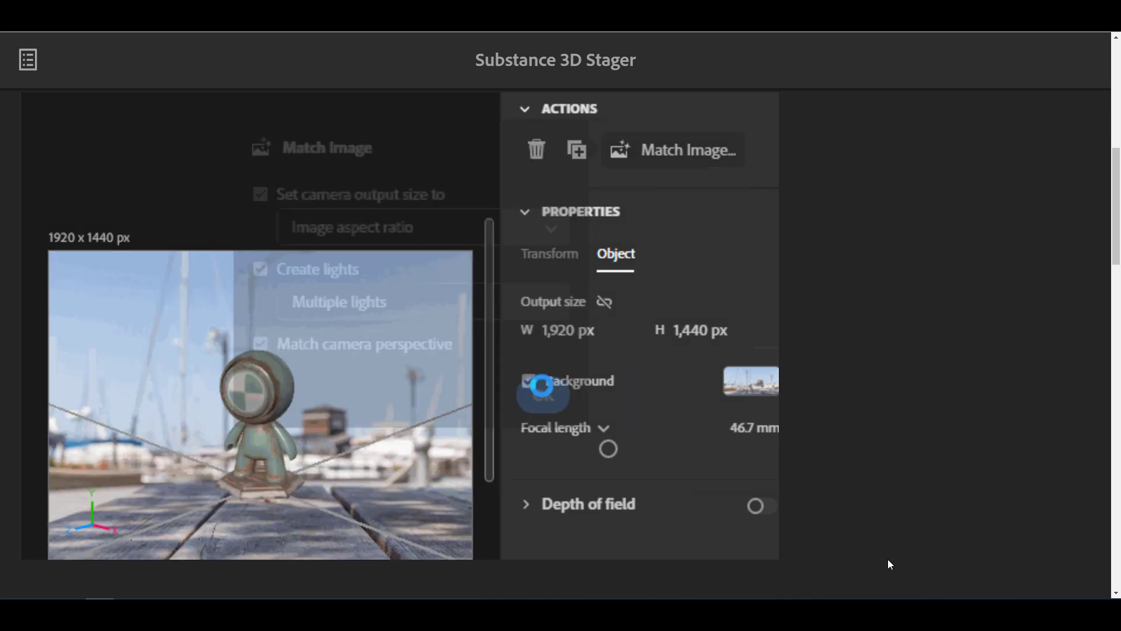